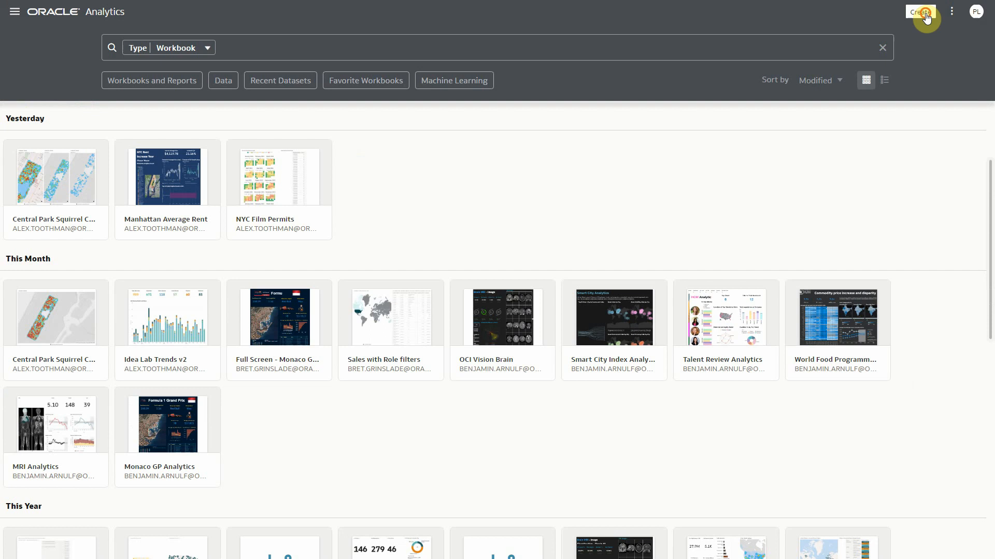
Step: Create a new data flow and filter the Add Data sources by 'revie'
{"action": "left_click", "coordinate": [918, 12]}
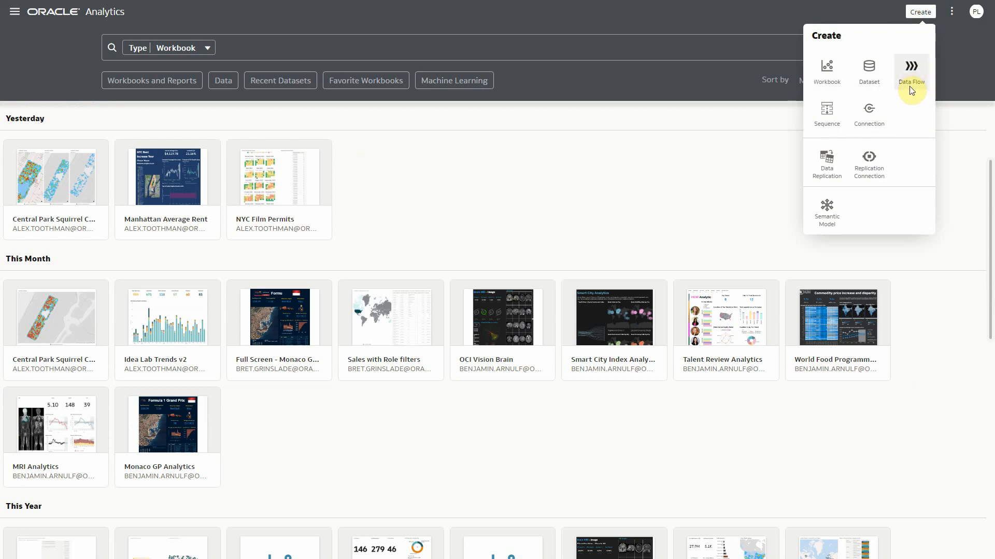
{"action": "left_click", "coordinate": [910, 72]}
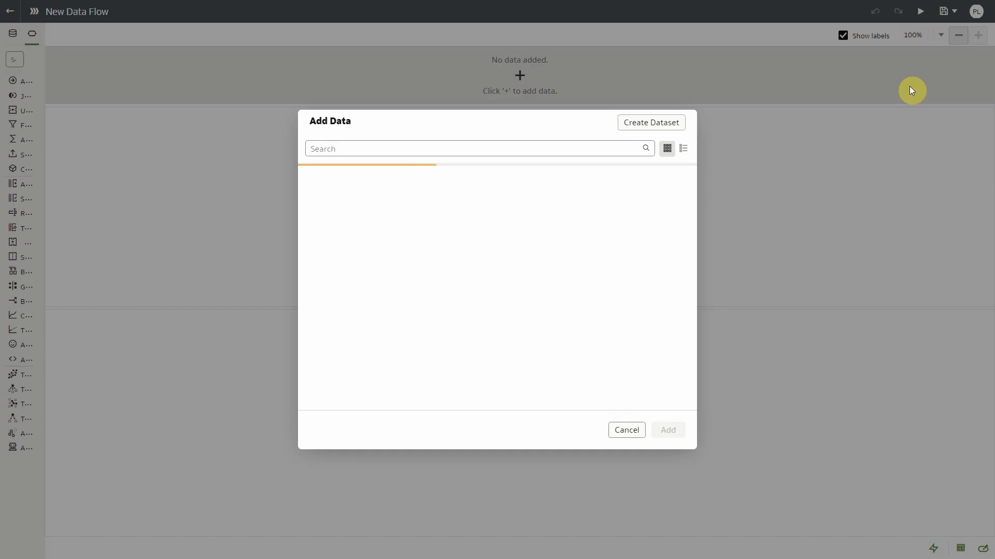
{"action": "type", "text": "revie"}
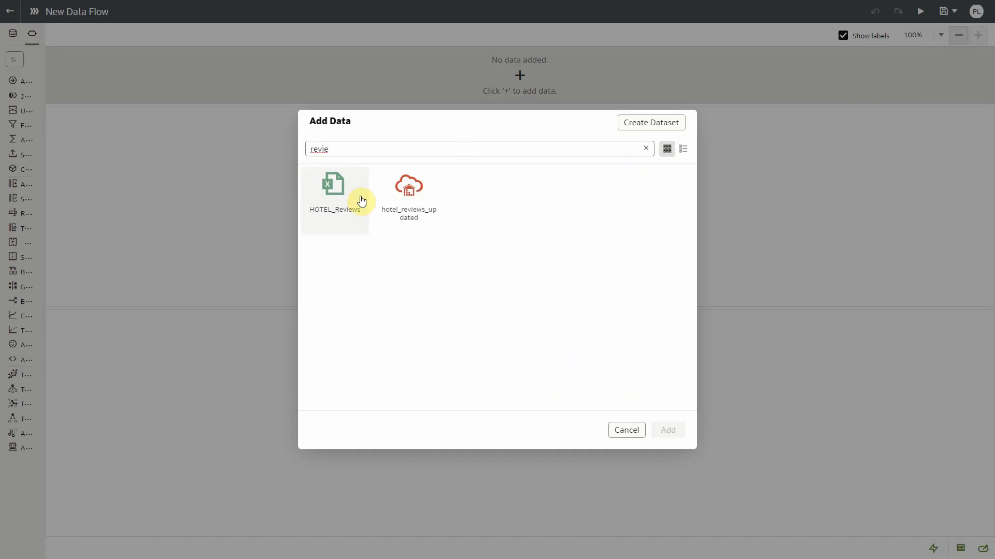
Step: Add HOTEL_Reviews as the flow's source and scroll through its column preview
{"action": "double_click", "coordinate": [334, 184]}
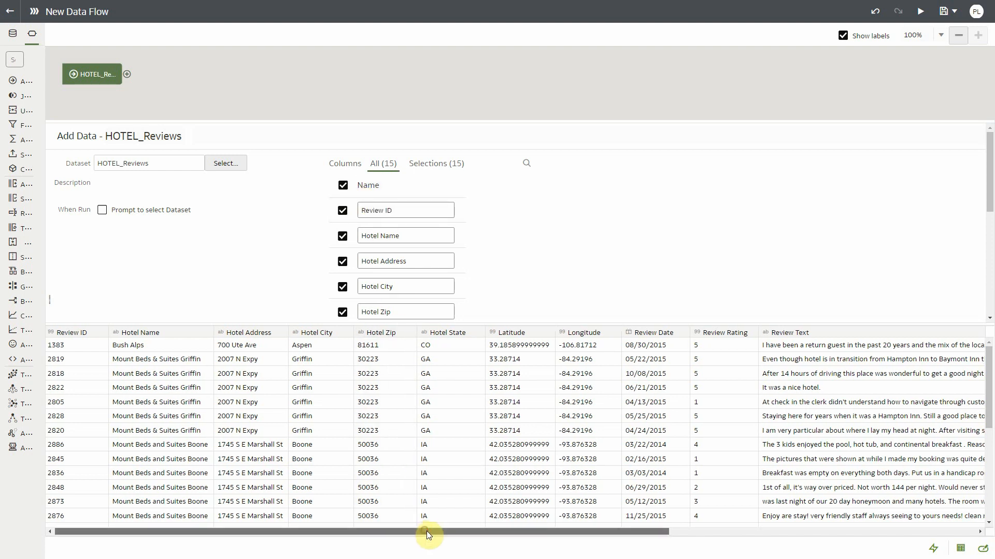
{"action": "scroll", "scroll_direction": "right", "scroll_amount": 3}
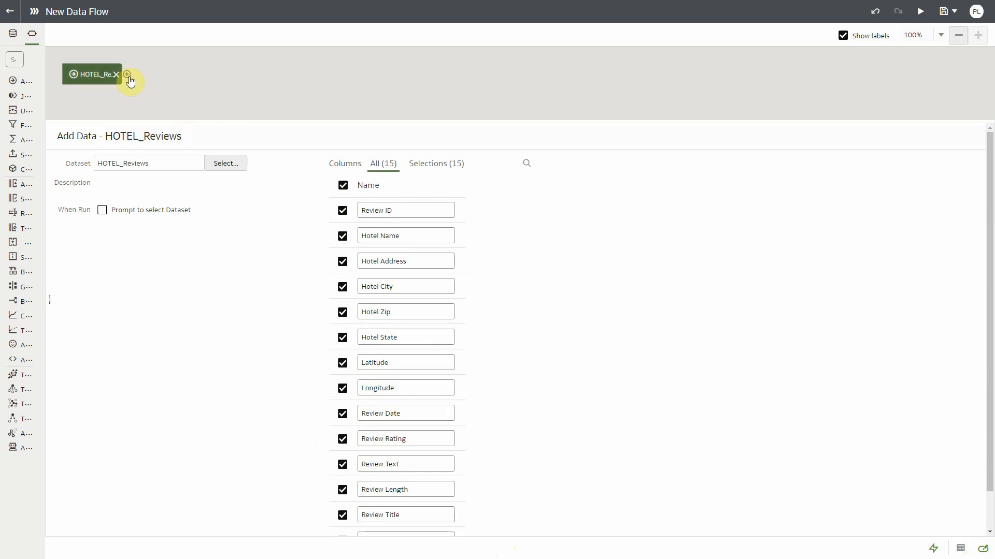
Step: Add an Apply AI Model step using Pretrained Sentiment Analysis after HOTEL_Reviews
{"action": "left_click", "coordinate": [127, 74]}
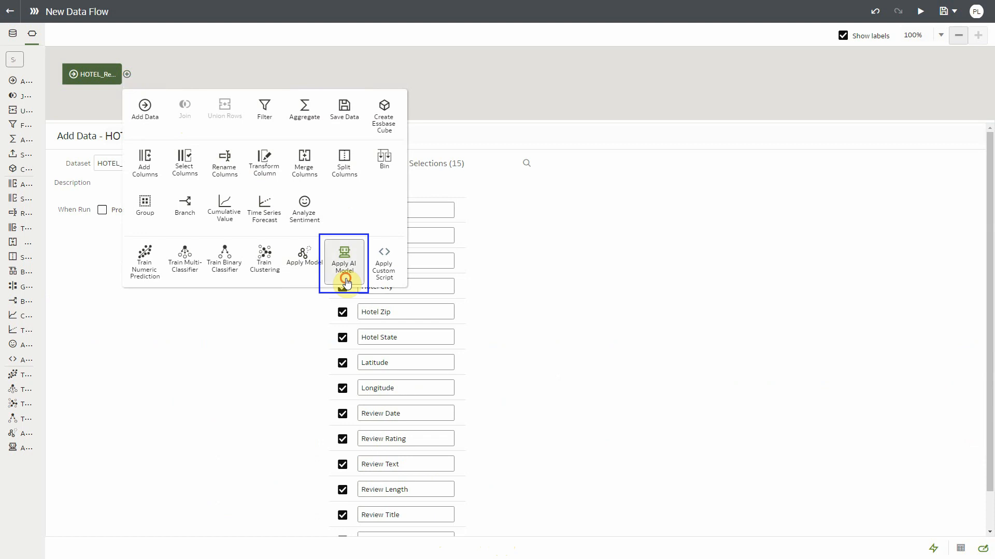
{"action": "left_click", "coordinate": [344, 261]}
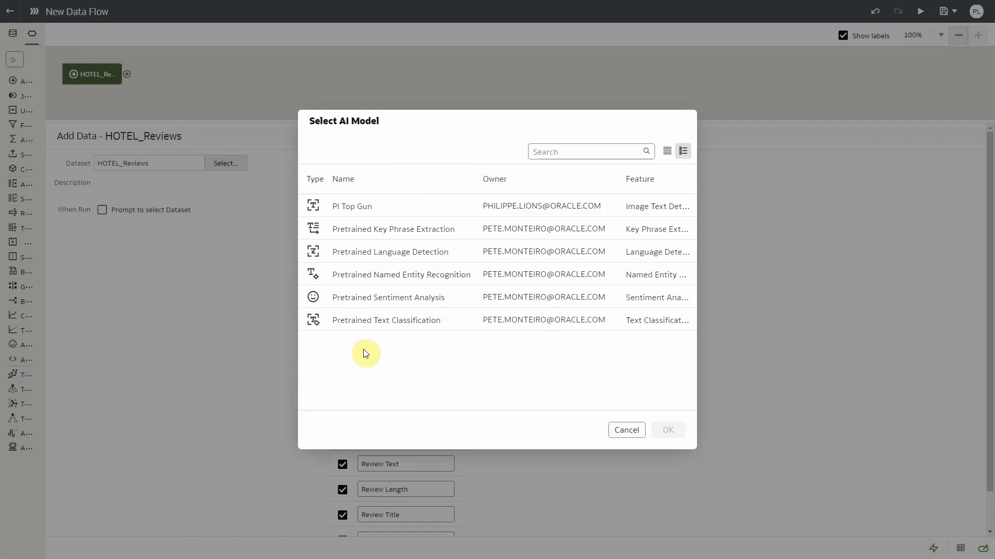
{"action": "mouse_move", "coordinate": [395, 229]}
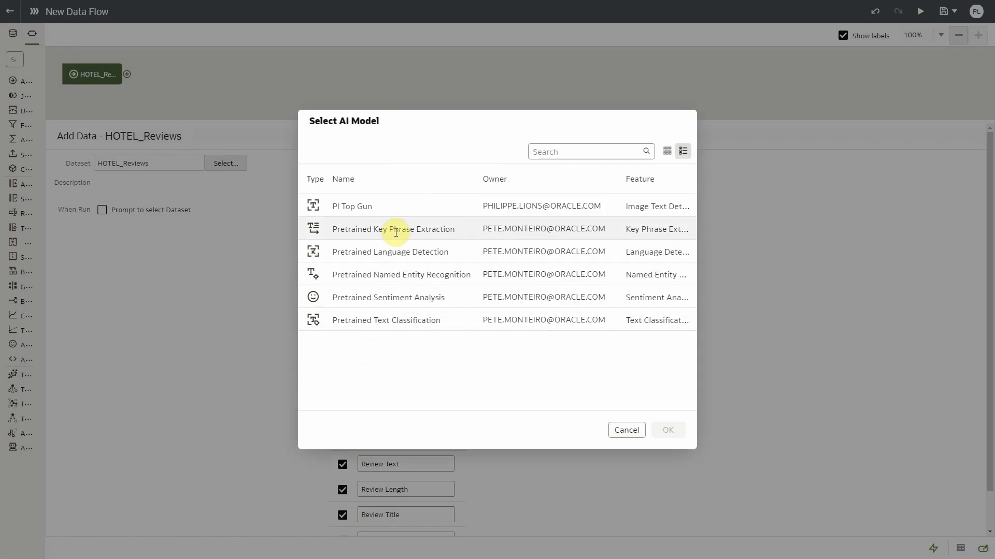
{"action": "mouse_move", "coordinate": [406, 320]}
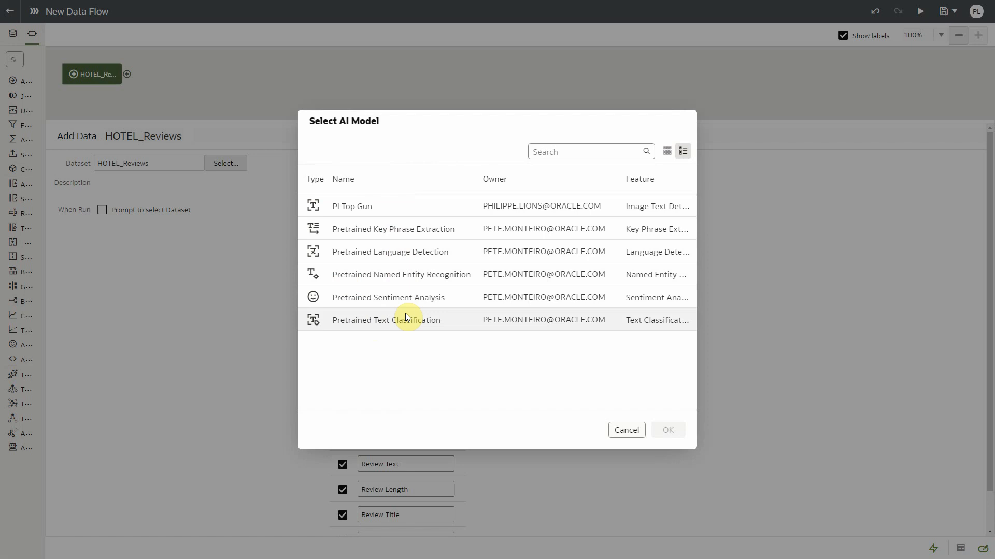
{"action": "mouse_move", "coordinate": [408, 307]}
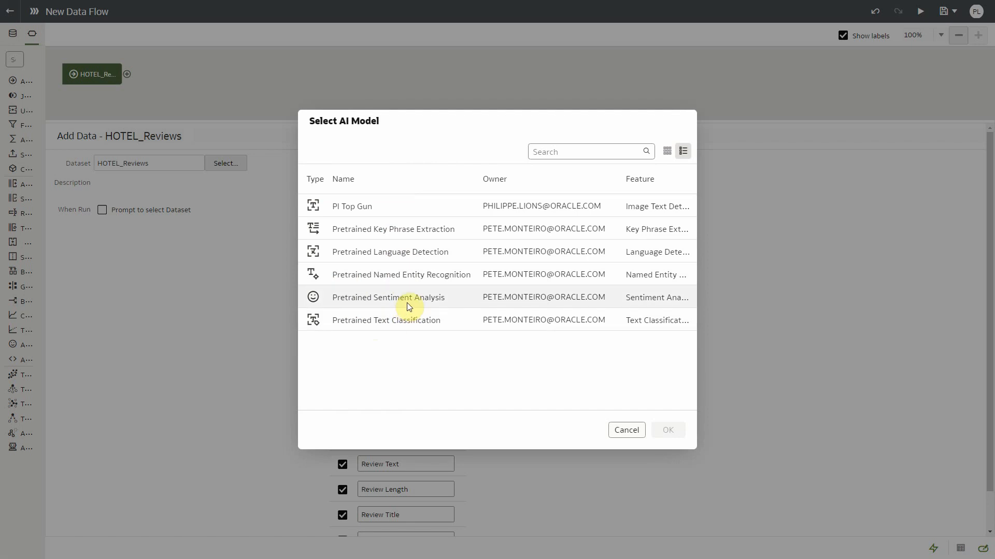
{"action": "left_click", "coordinate": [388, 297]}
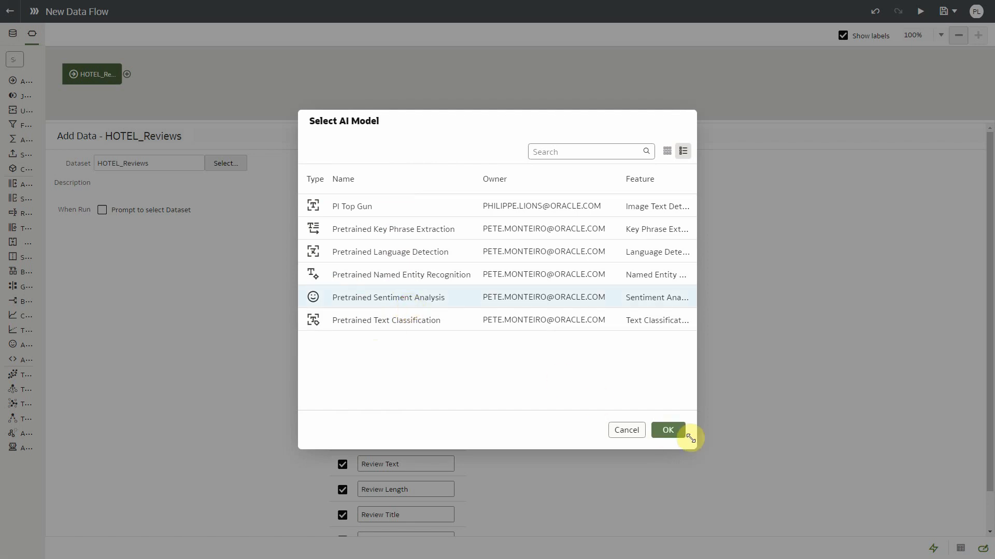
{"action": "left_click", "coordinate": [667, 430]}
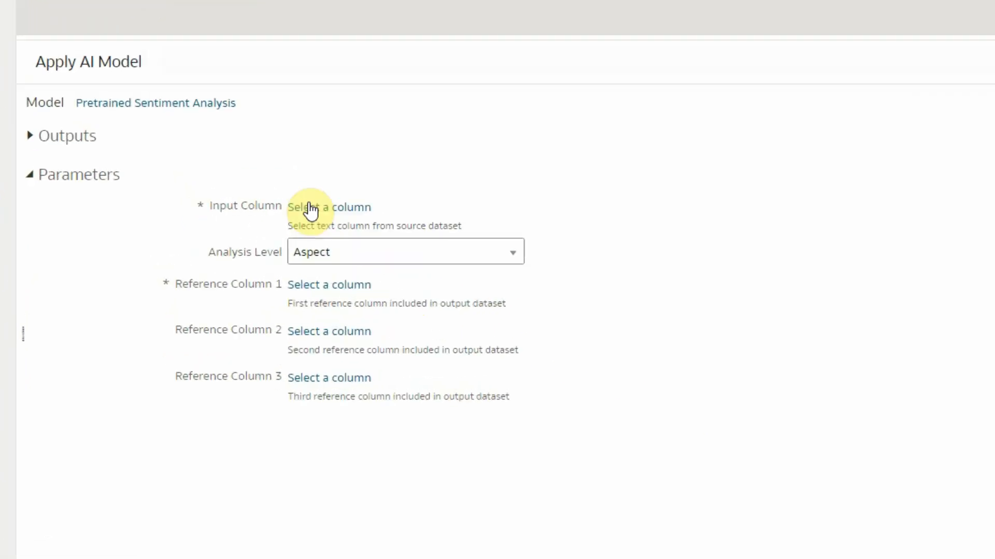
Step: Set the input column to Review Text and analysis level to Aspect and Sentence
{"action": "left_click", "coordinate": [330, 206]}
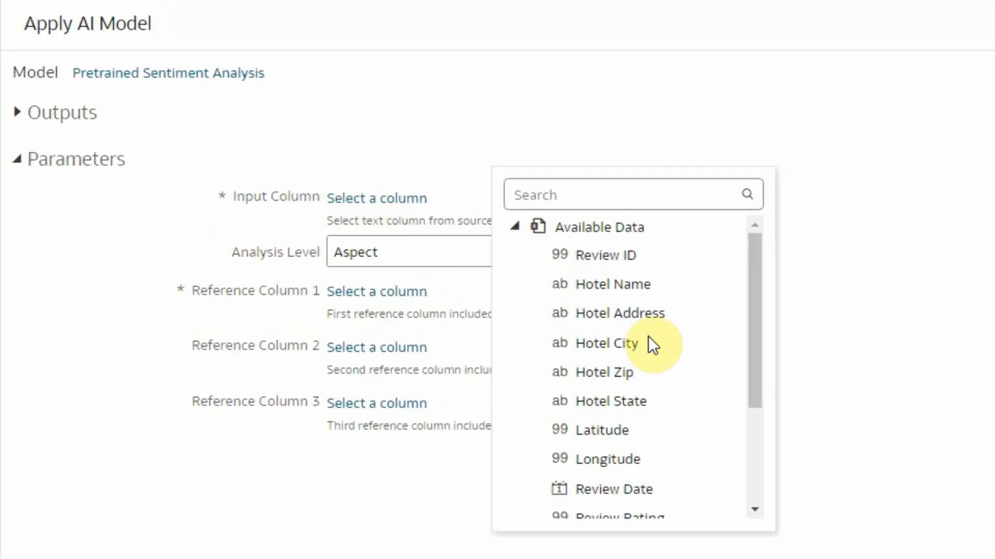
{"action": "scroll", "scroll_direction": "down", "scroll_amount": 3}
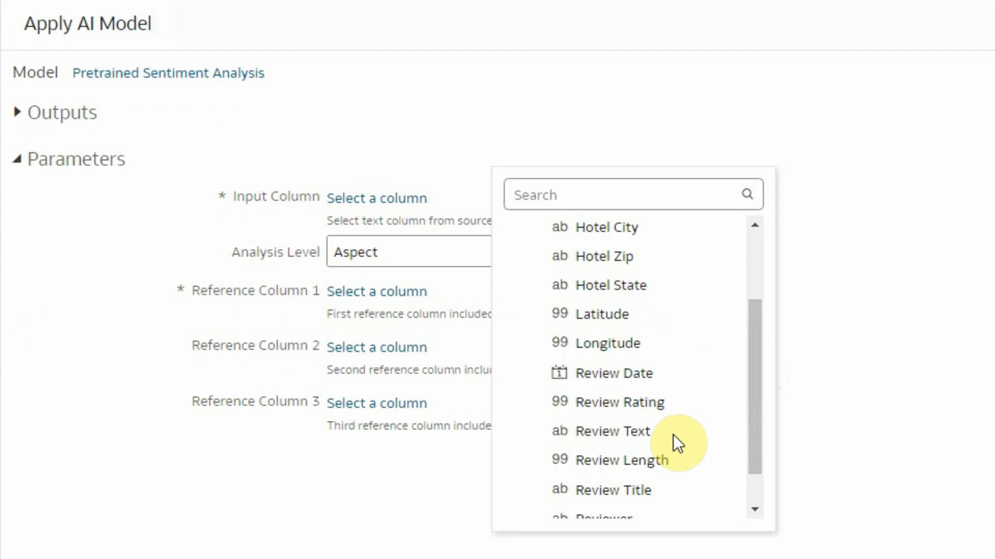
{"action": "left_click", "coordinate": [613, 431]}
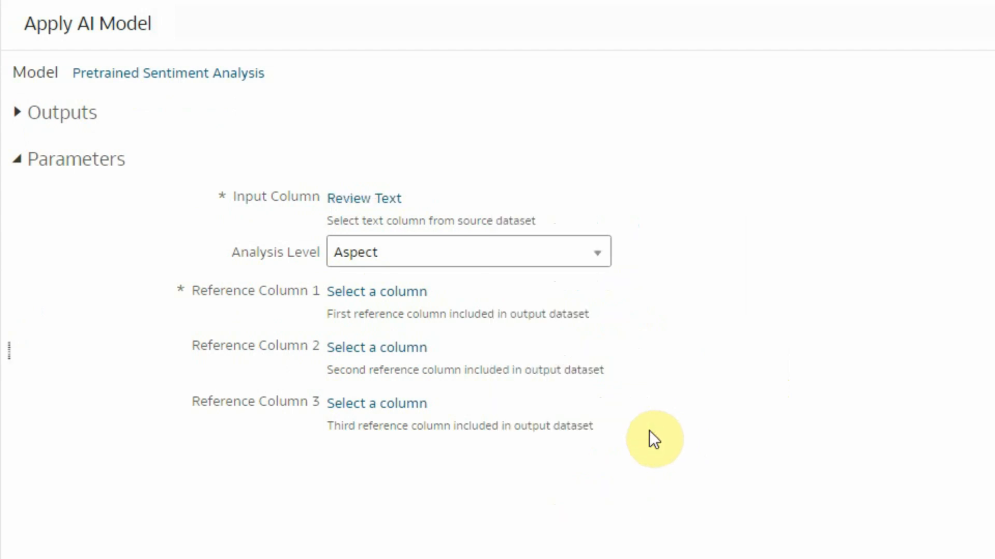
{"action": "mouse_move", "coordinate": [624, 417]}
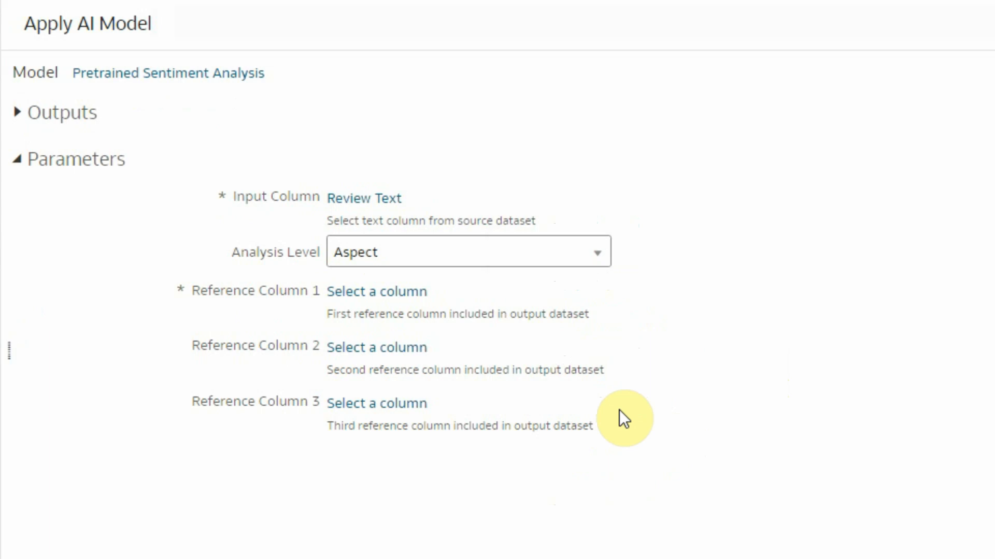
{"action": "mouse_move", "coordinate": [577, 290]}
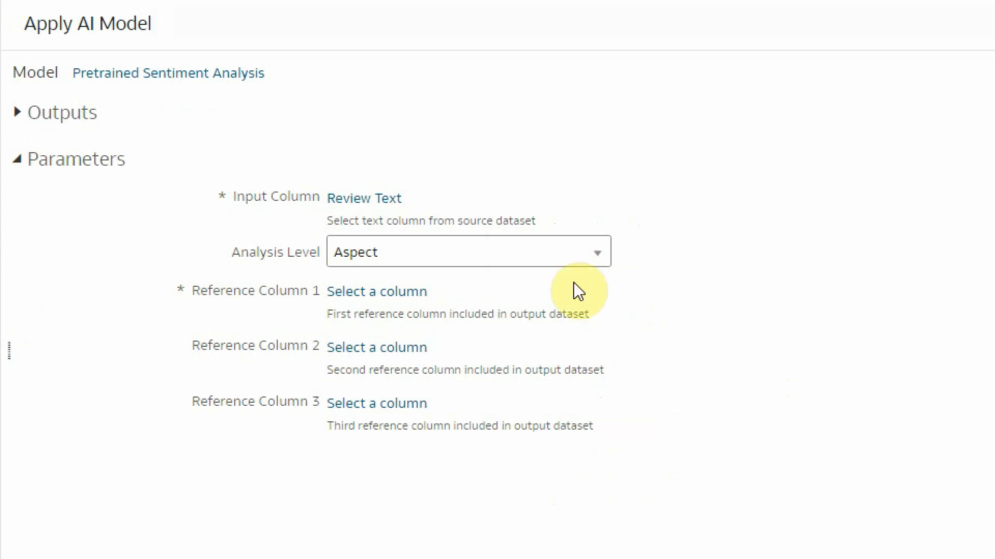
{"action": "left_click", "coordinate": [595, 251]}
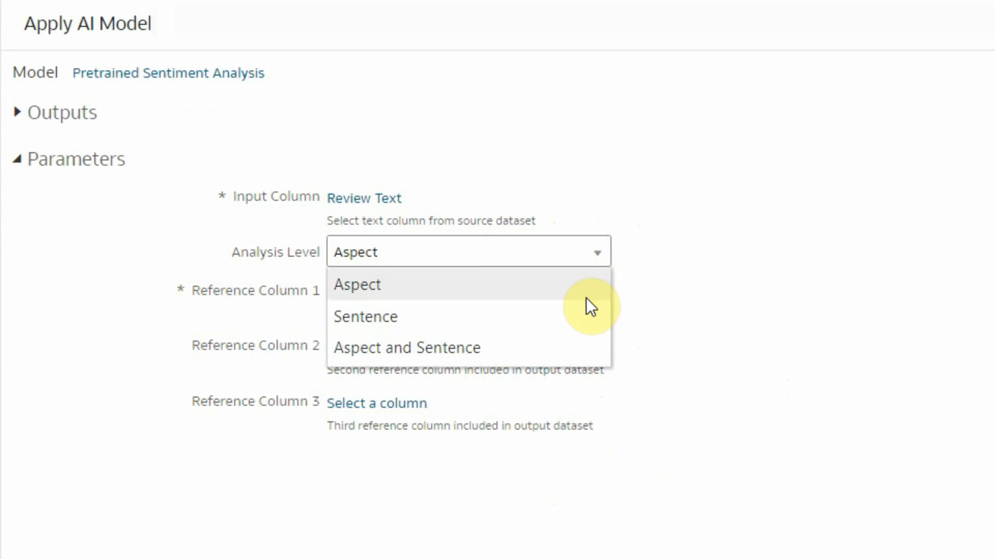
{"action": "mouse_move", "coordinate": [589, 317]}
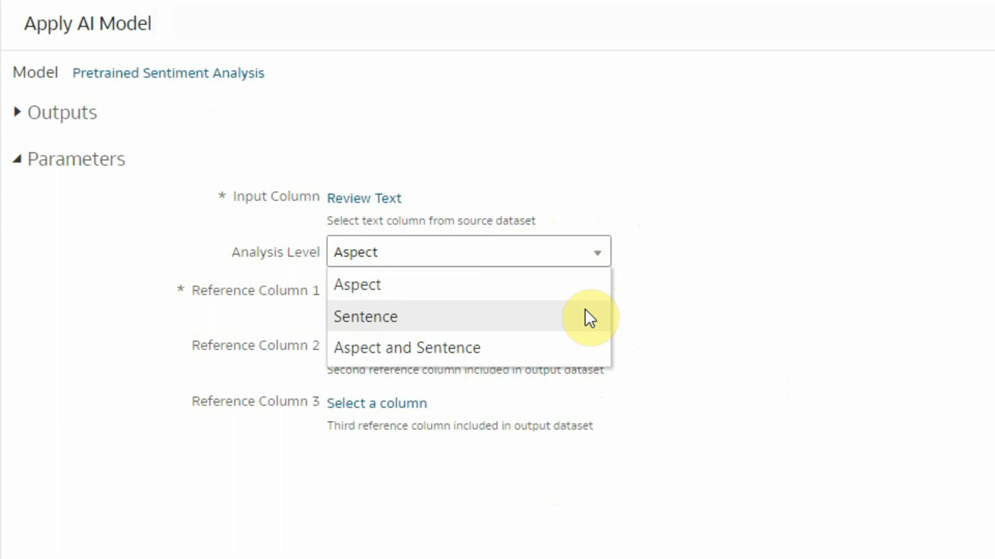
{"action": "mouse_move", "coordinate": [578, 353]}
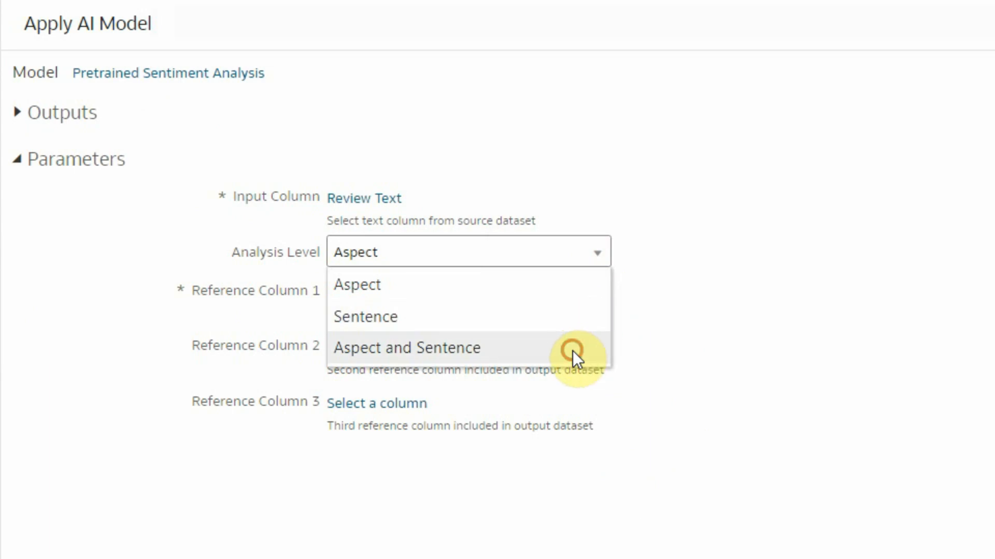
{"action": "left_click", "coordinate": [407, 348]}
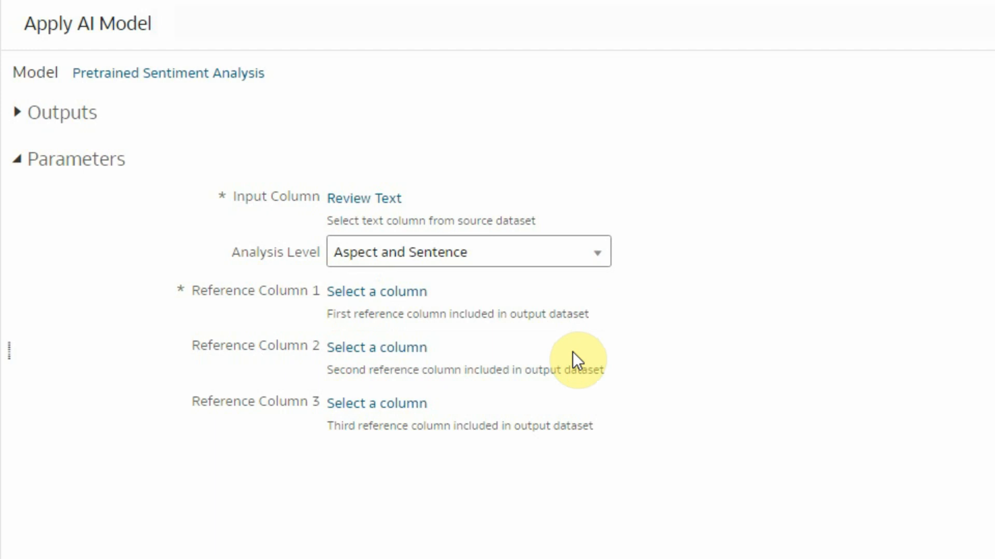
{"action": "mouse_move", "coordinate": [537, 354]}
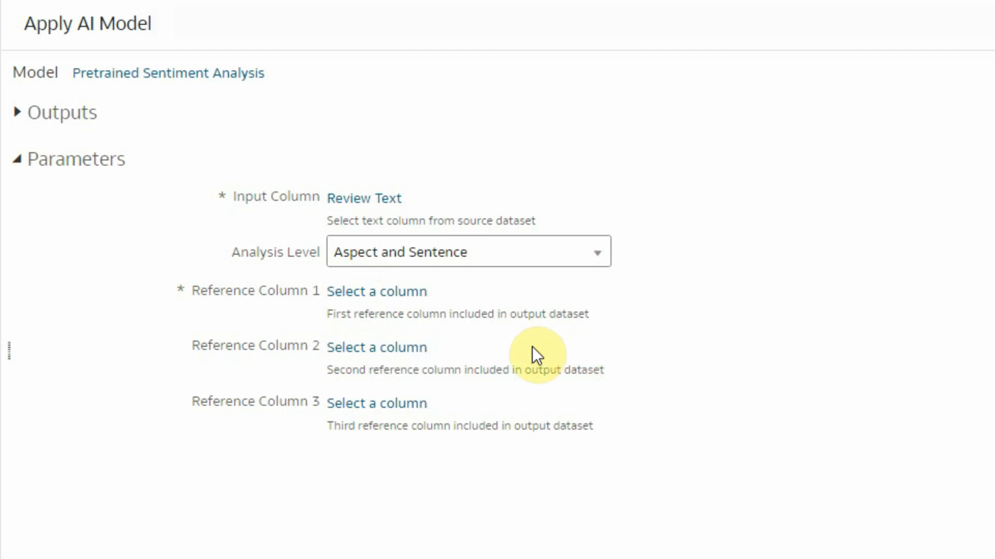
Step: Set the reference columns to Review ID and Hotel Name
{"action": "left_click", "coordinate": [377, 291]}
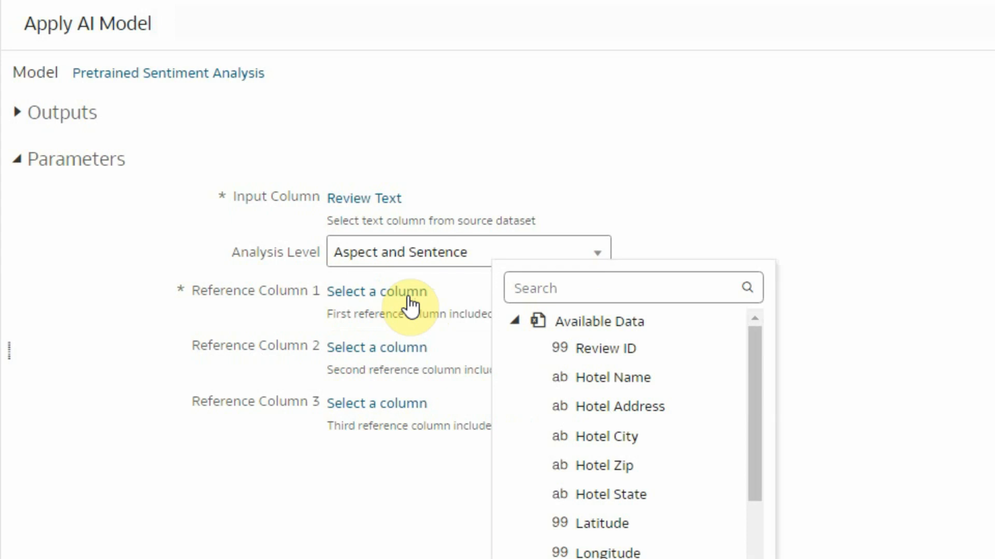
{"action": "mouse_move", "coordinate": [452, 320]}
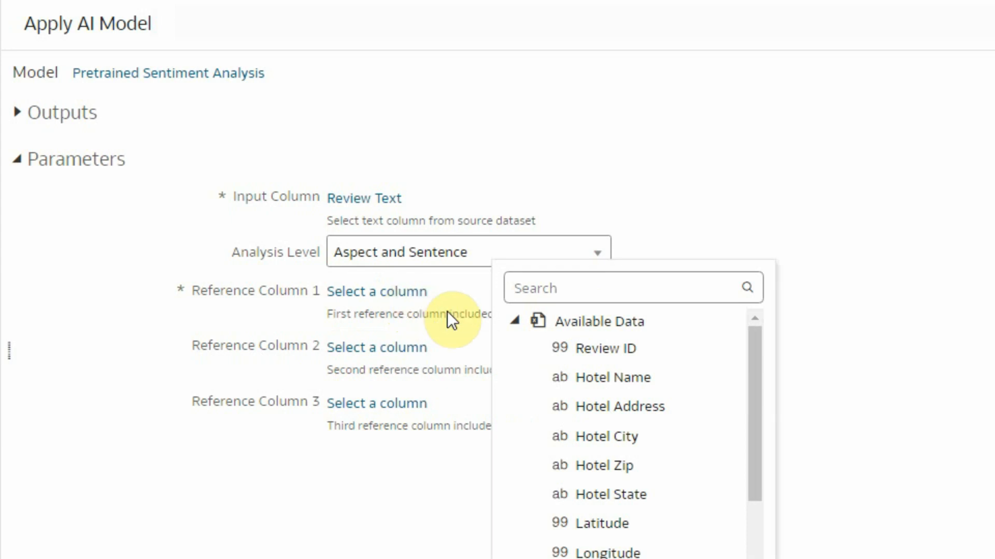
{"action": "mouse_move", "coordinate": [584, 352]}
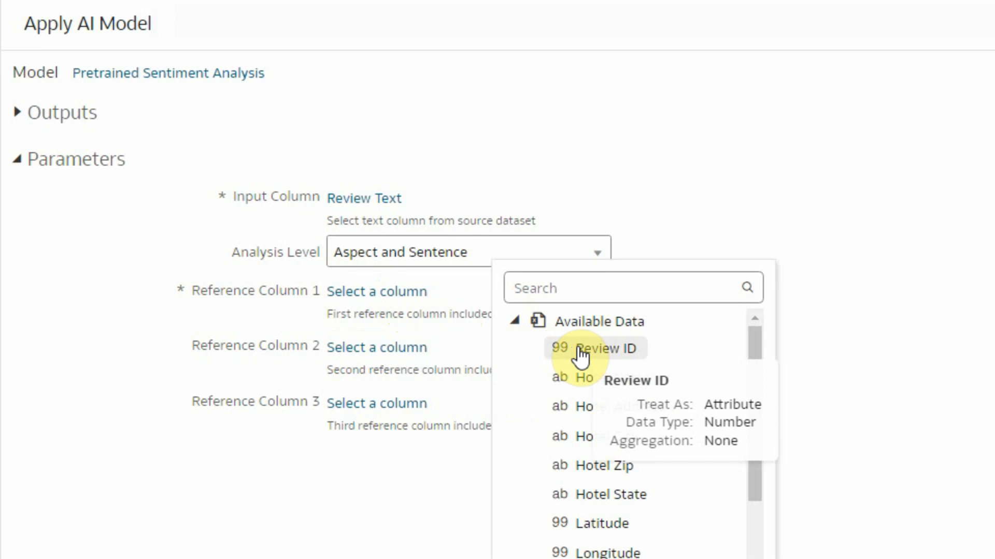
{"action": "left_click", "coordinate": [607, 348]}
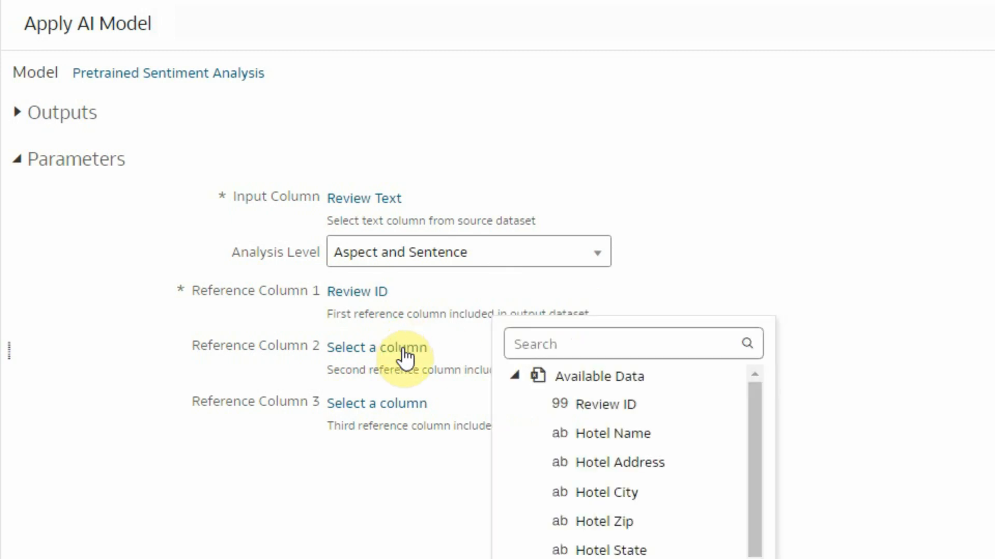
{"action": "left_click", "coordinate": [611, 433]}
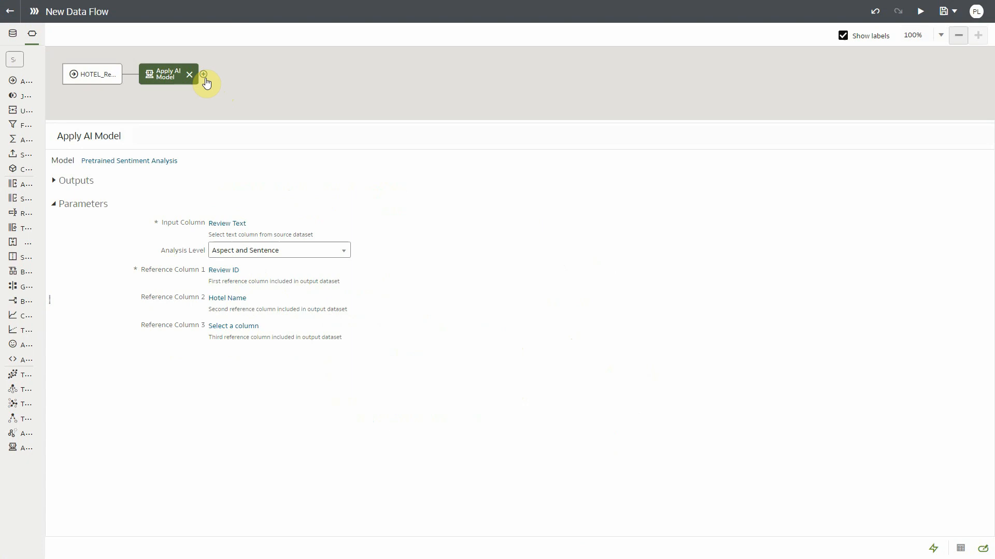
Step: Add a Save Data step that outputs the dataset 'Hotels Sentiment Analysis'
{"action": "left_click", "coordinate": [204, 82]}
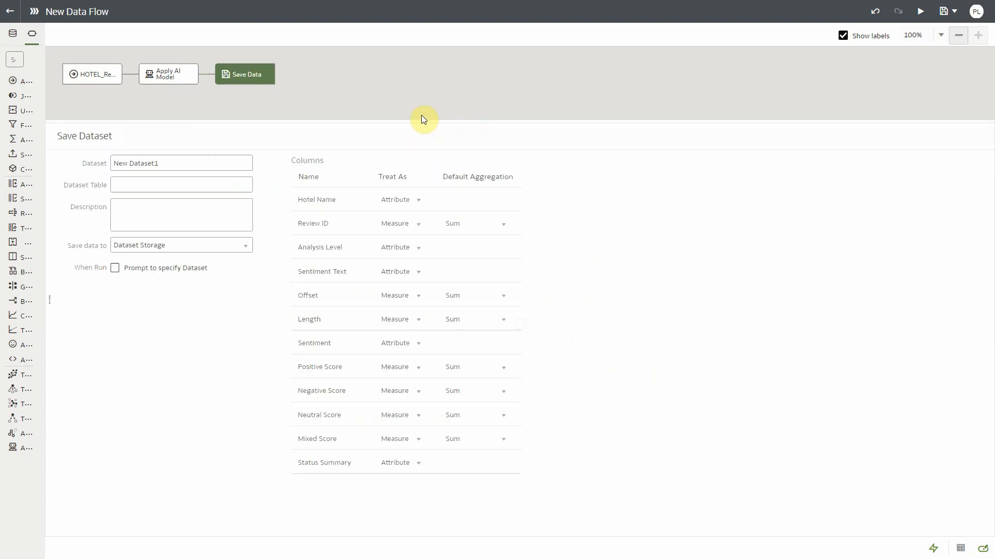
{"action": "type", "text": "Hotel"}
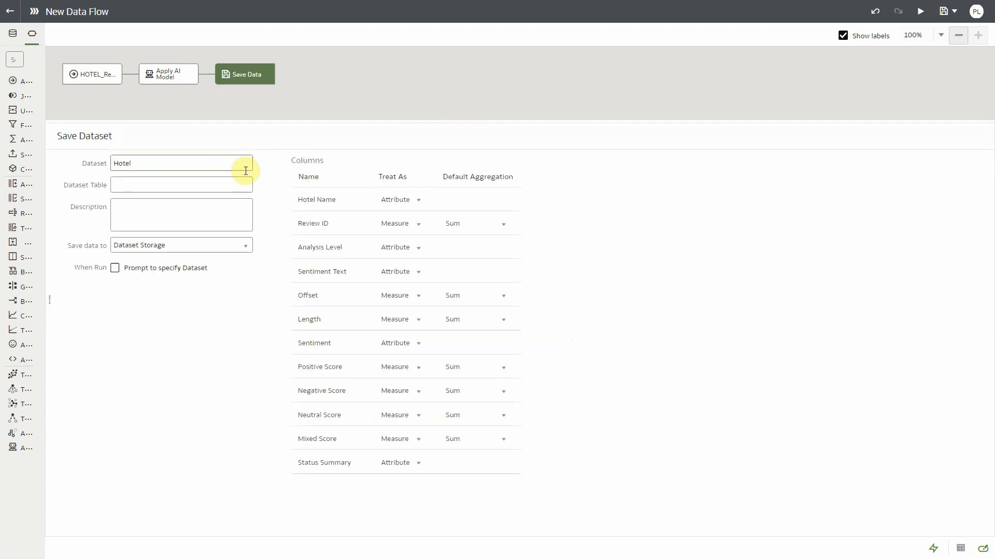
{"action": "type", "text": "Hotels Sentiment Analysis"}
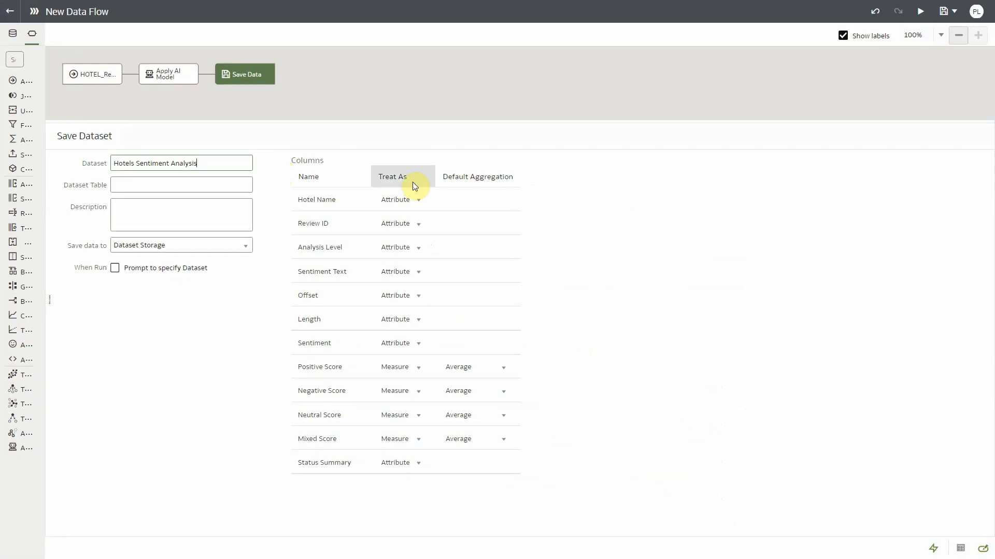
Step: Run the flow, saving it as 'Sentiment Analysis Demo'
{"action": "left_click", "coordinate": [919, 12]}
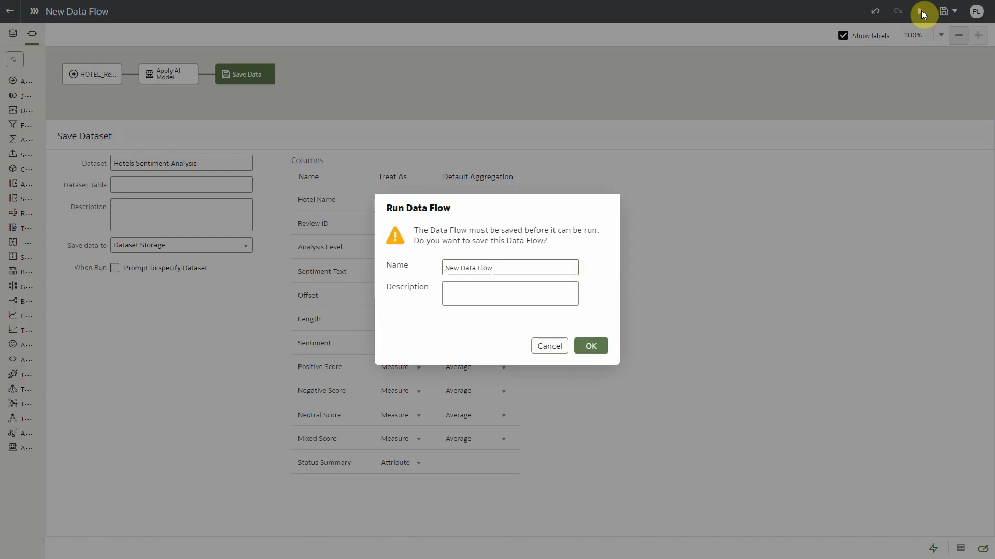
{"action": "type", "text": "Sentiment Analysis Demo"}
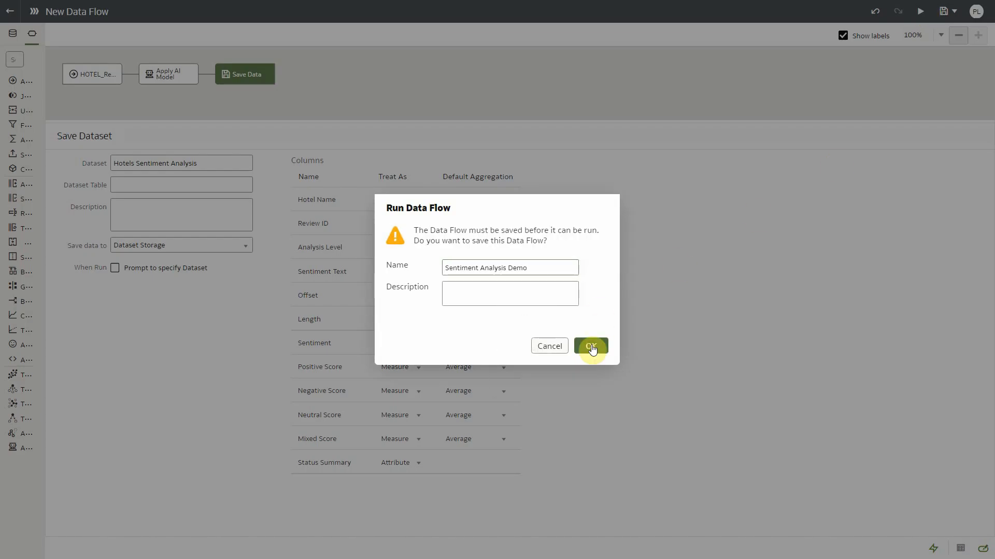
{"action": "left_click", "coordinate": [589, 345]}
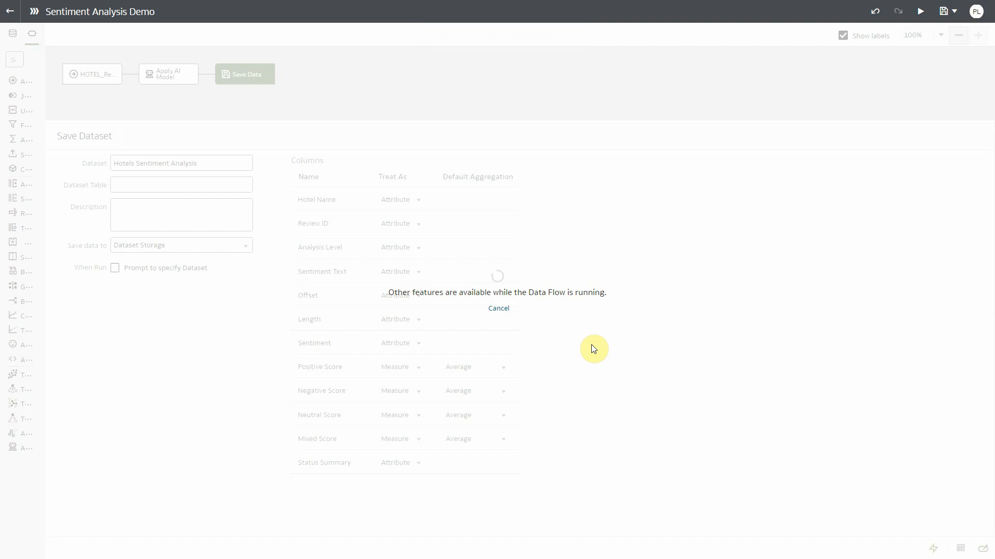
{"action": "mouse_move", "coordinate": [213, 300]}
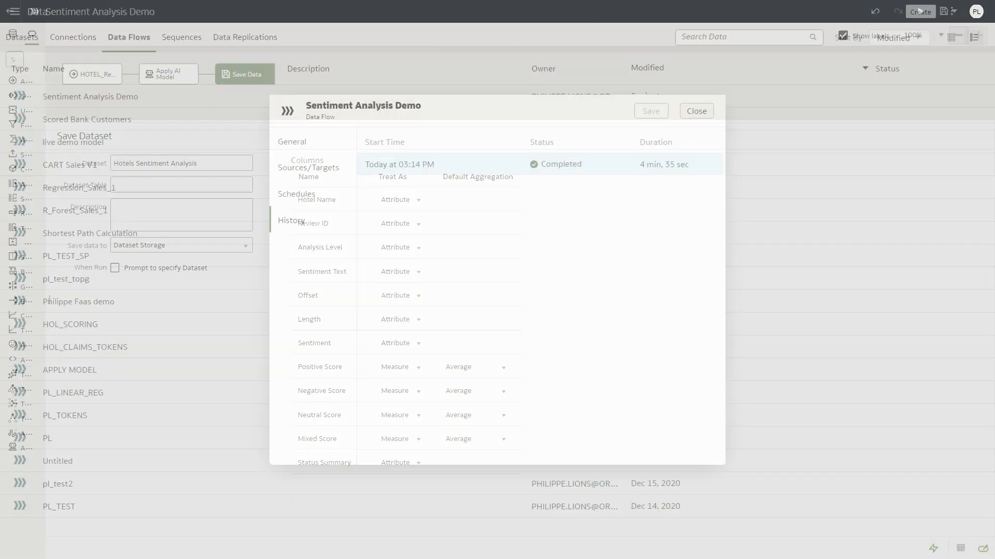
Step: Review the flow's run history, then open the AI language Sentiment workbook
{"action": "left_click", "coordinate": [290, 220]}
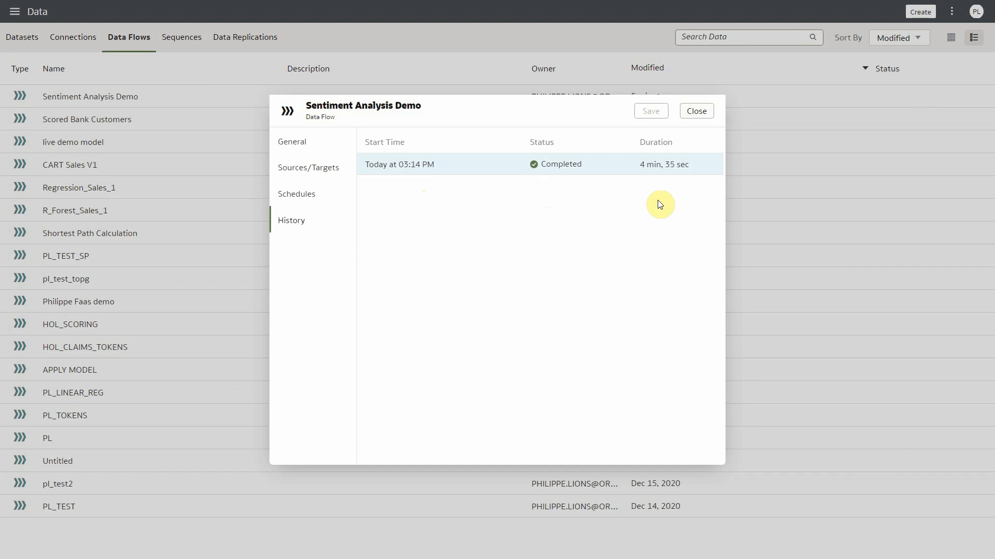
{"action": "mouse_move", "coordinate": [696, 111]}
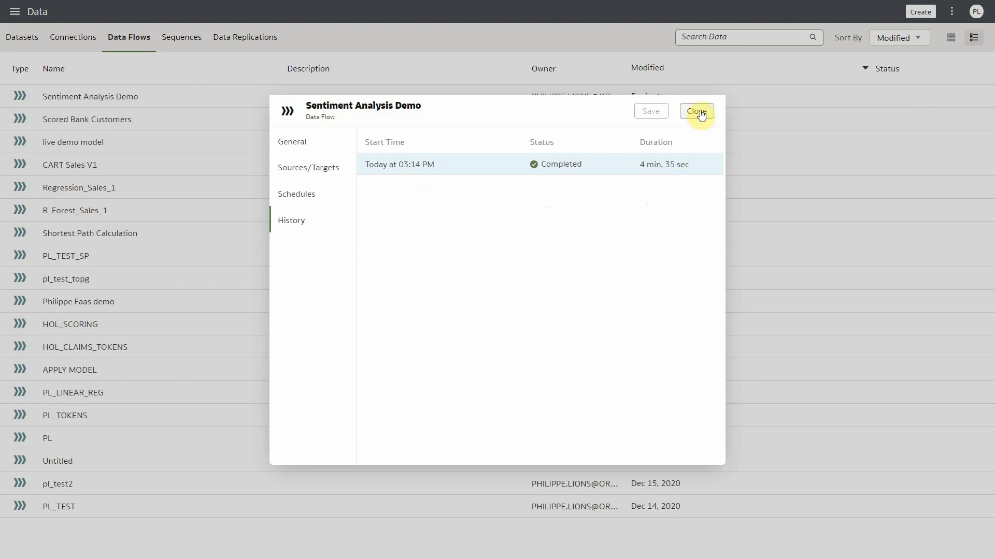
{"action": "left_click", "coordinate": [696, 111]}
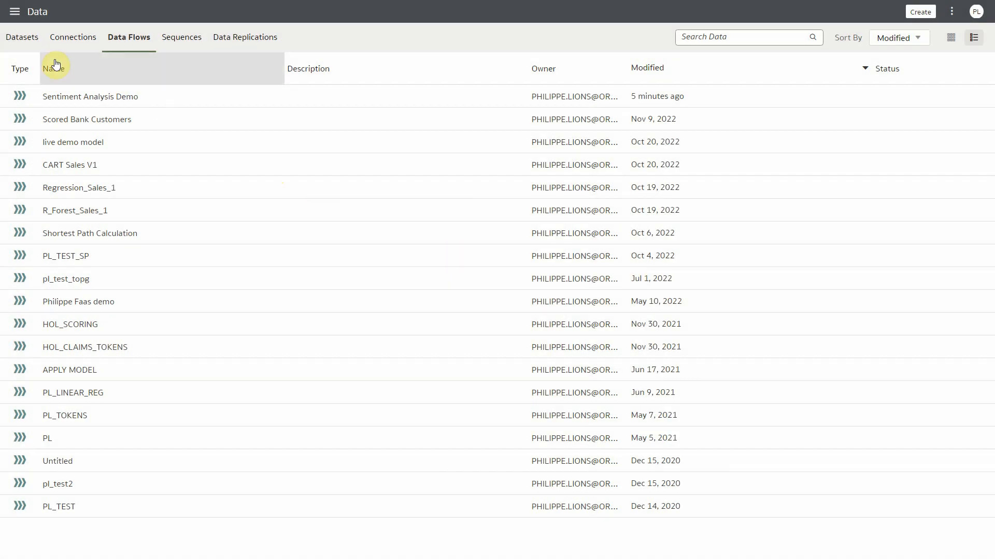
{"action": "left_click", "coordinate": [23, 37]}
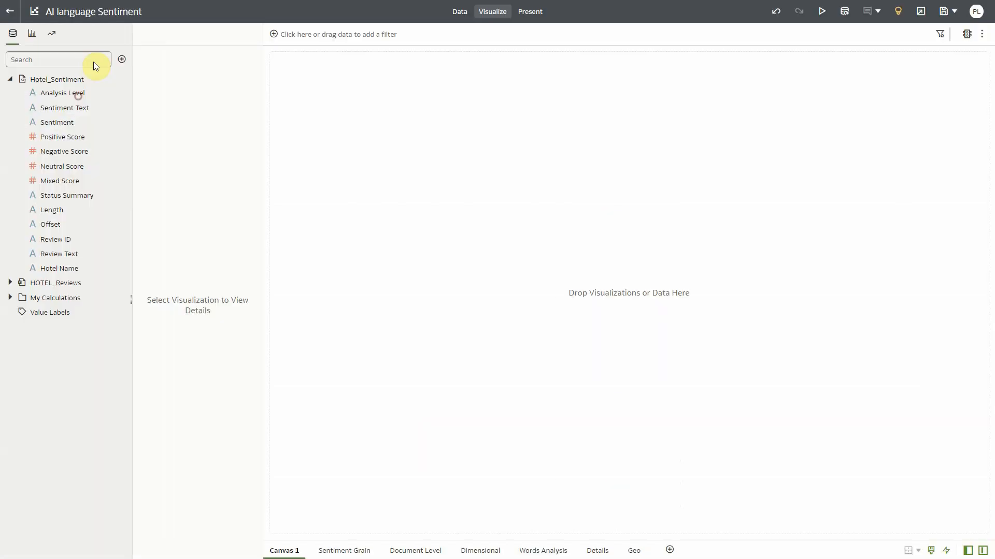
{"action": "mouse_move", "coordinate": [196, 184]}
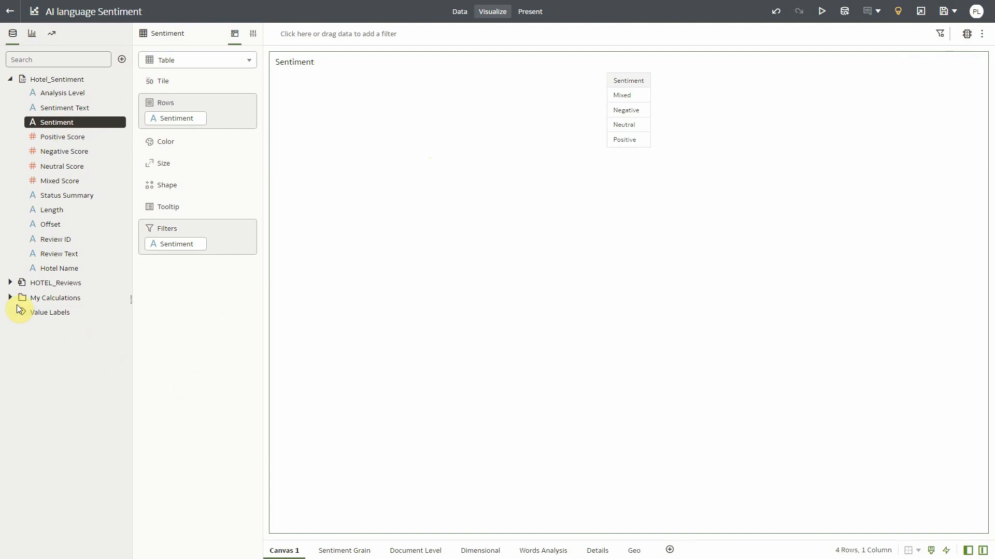
Step: Pivot Row Count and # Reviews by Analysis Level and select the Document rows
{"action": "left_click", "coordinate": [10, 297]}
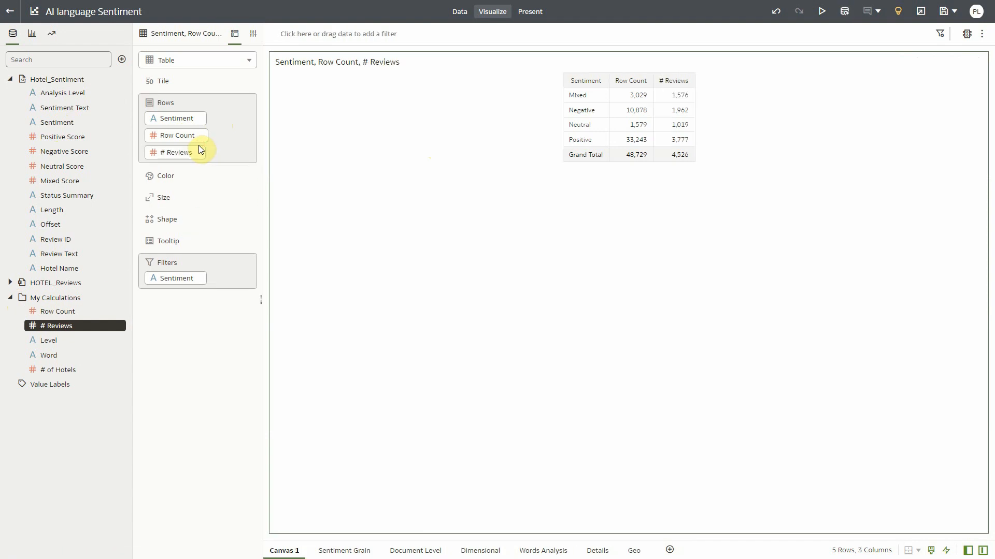
{"action": "mouse_move", "coordinate": [61, 93]}
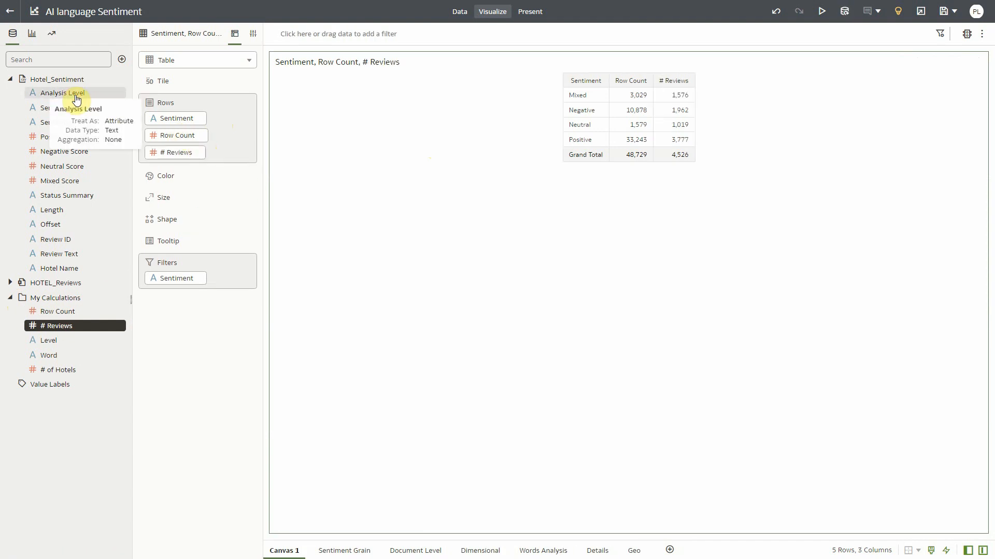
{"action": "left_click_drag", "start_coordinate": [60, 93], "coordinate": [180, 118]}
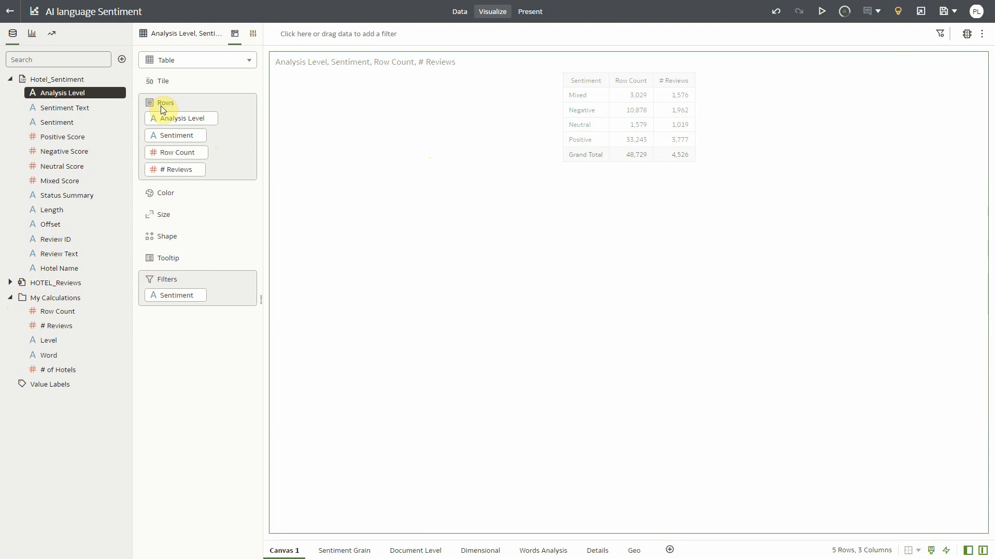
{"action": "left_click", "coordinate": [198, 60]}
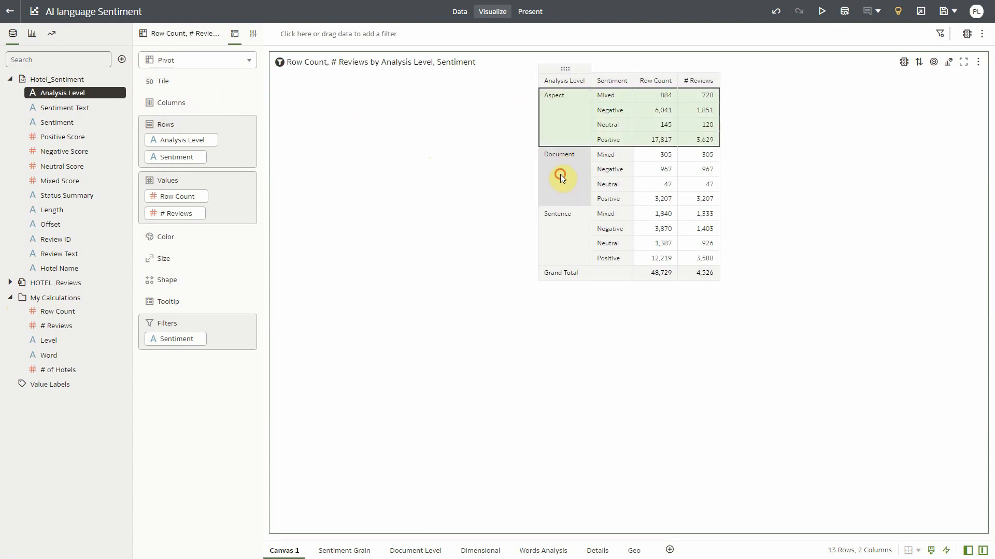
{"action": "left_click", "coordinate": [559, 177]}
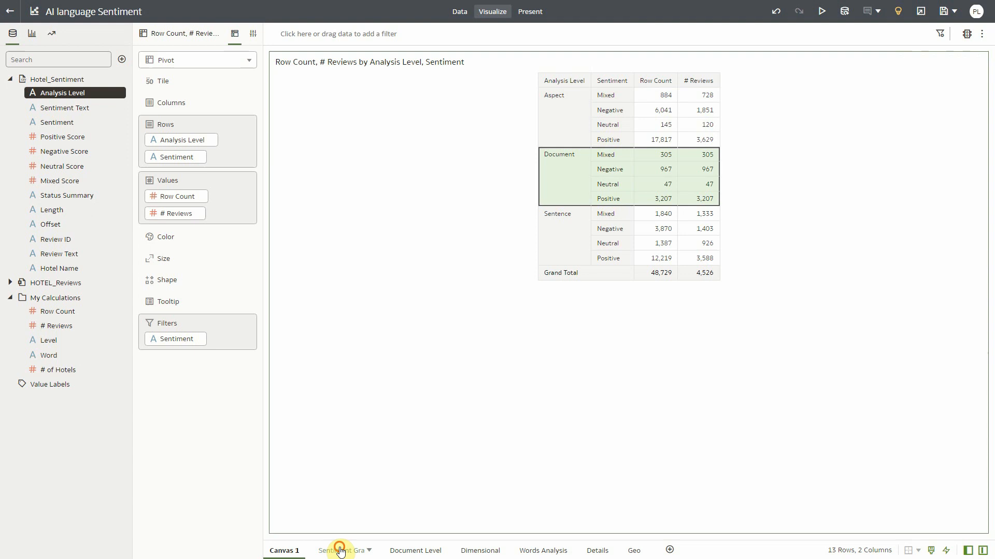
Step: On the Sentiment Grain canvas, select the Negative part of the 1-Document bar
{"action": "left_click", "coordinate": [345, 550]}
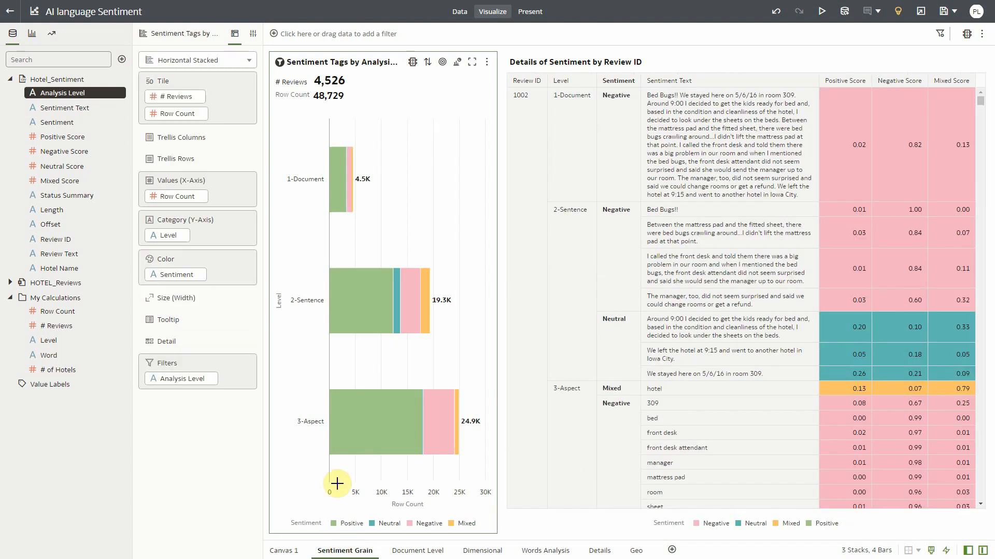
{"action": "mouse_move", "coordinate": [432, 224]}
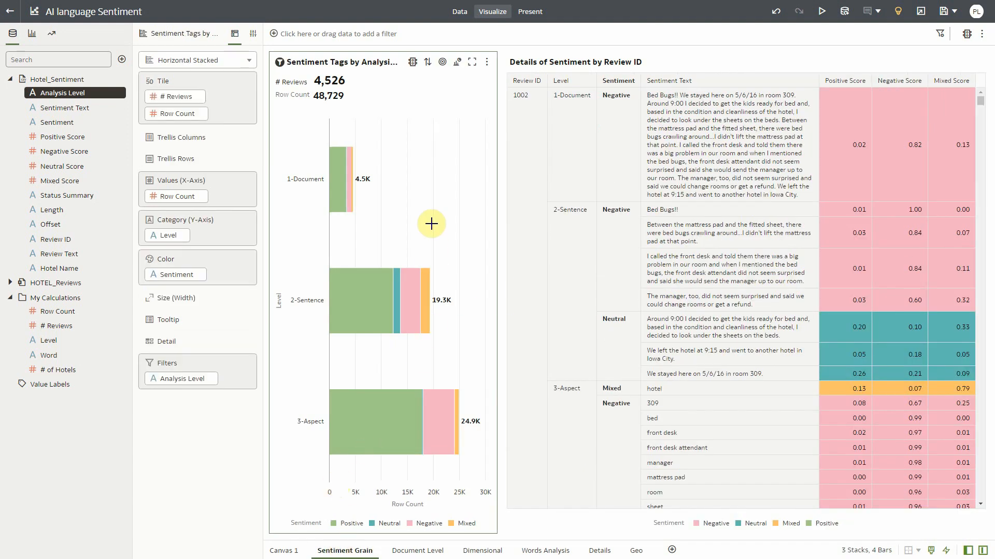
{"action": "mouse_move", "coordinate": [363, 195]}
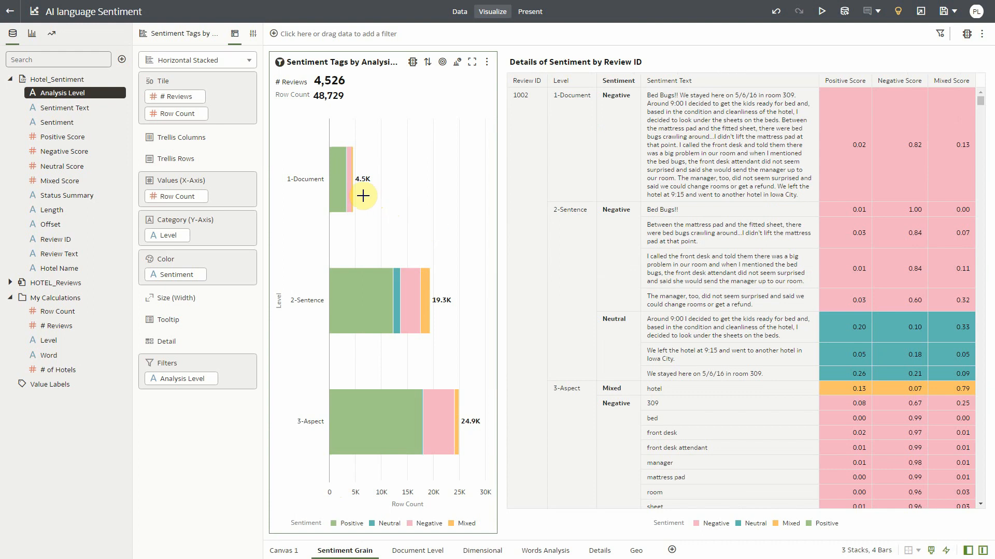
{"action": "mouse_move", "coordinate": [348, 187]}
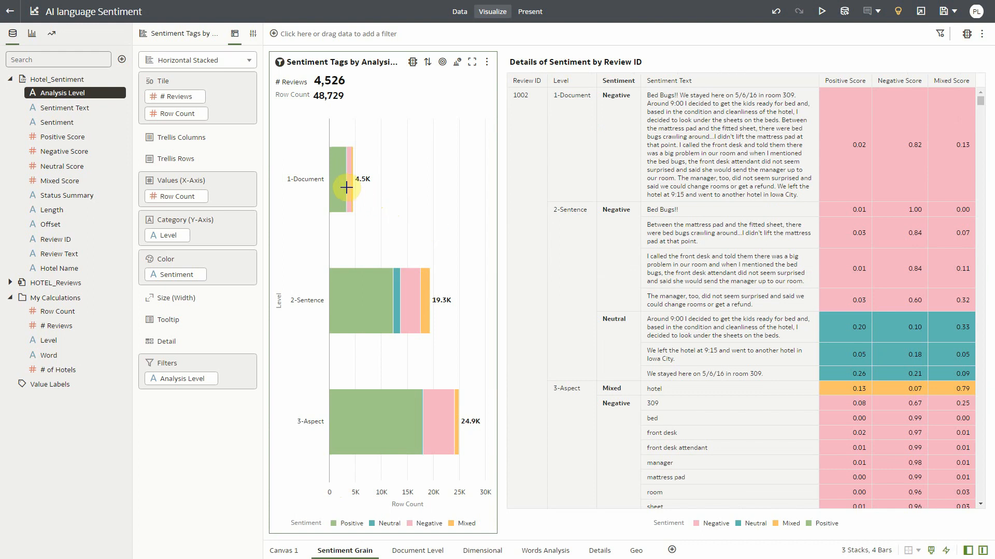
{"action": "mouse_move", "coordinate": [350, 192]}
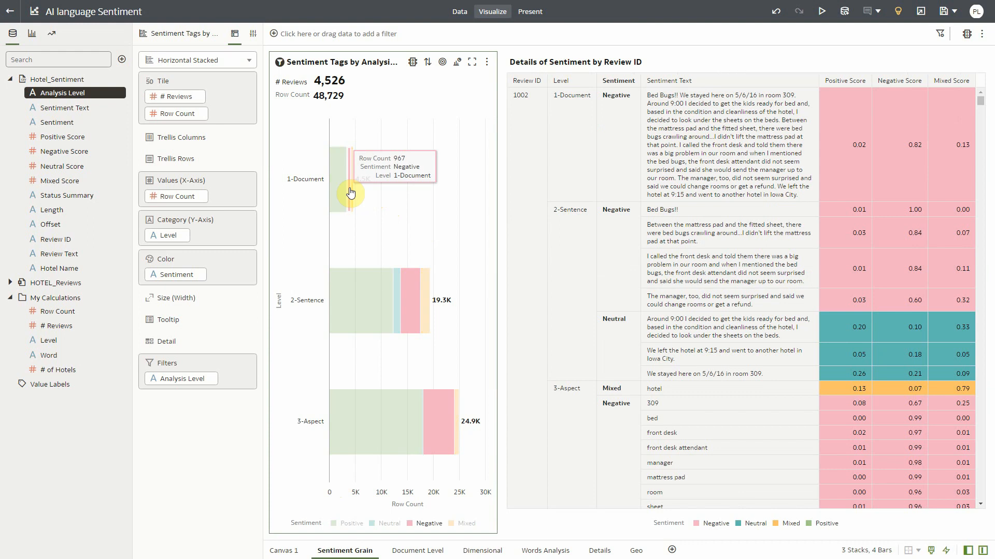
{"action": "left_click", "coordinate": [698, 145]}
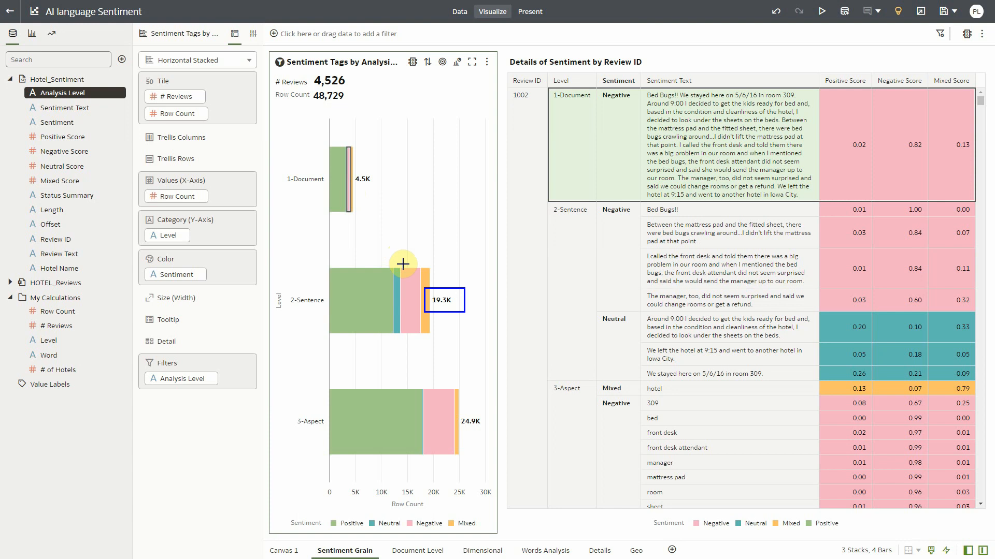
{"action": "mouse_move", "coordinate": [411, 284]}
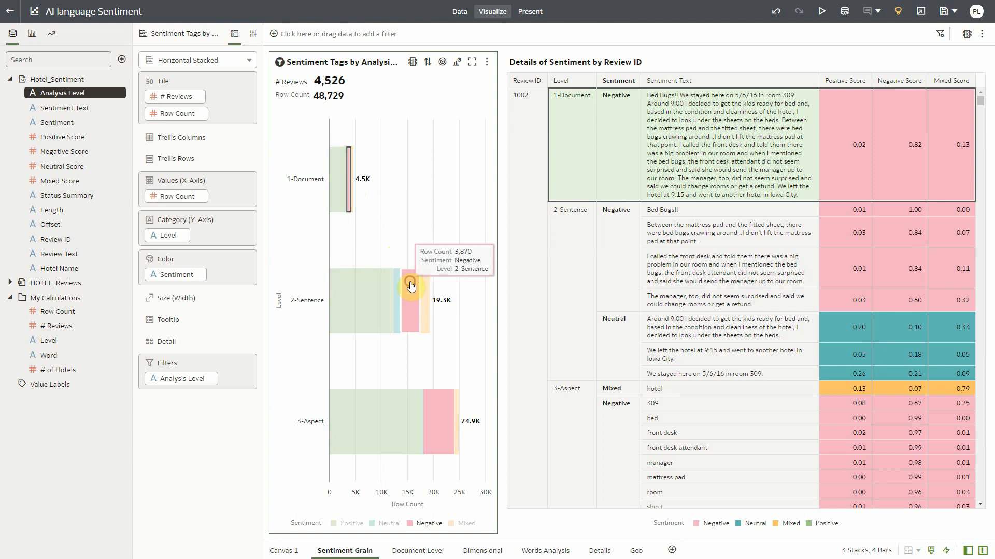
Step: Select sentence-level negative sentiment, scroll the details, and view the Data Diagram
{"action": "left_click", "coordinate": [409, 285]}
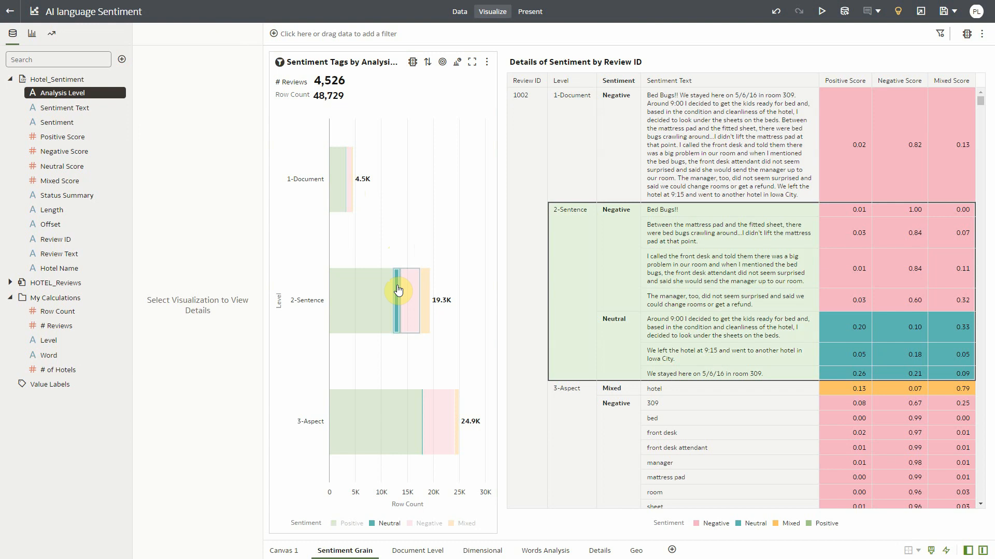
{"action": "mouse_move", "coordinate": [447, 411]}
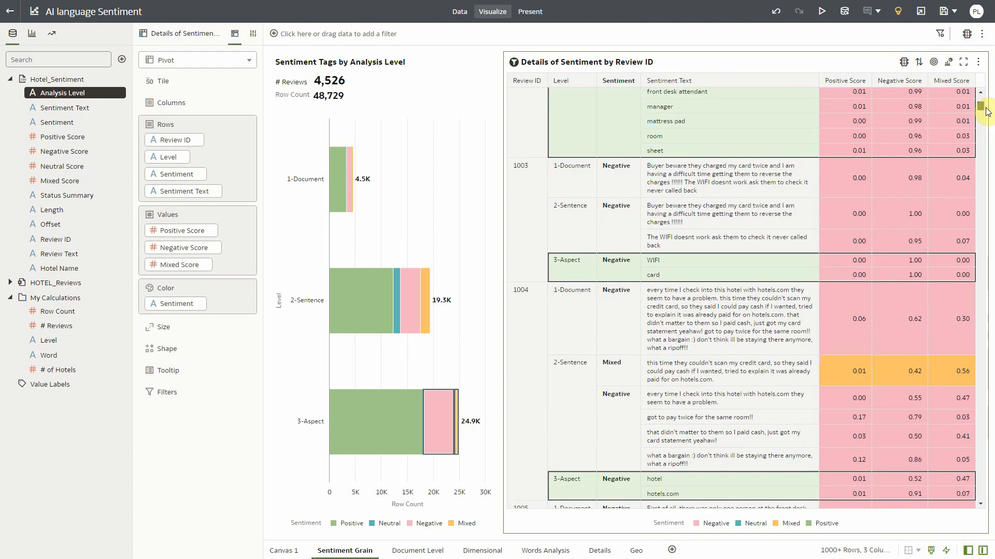
{"action": "scroll", "scroll_direction": "down", "scroll_amount": 3}
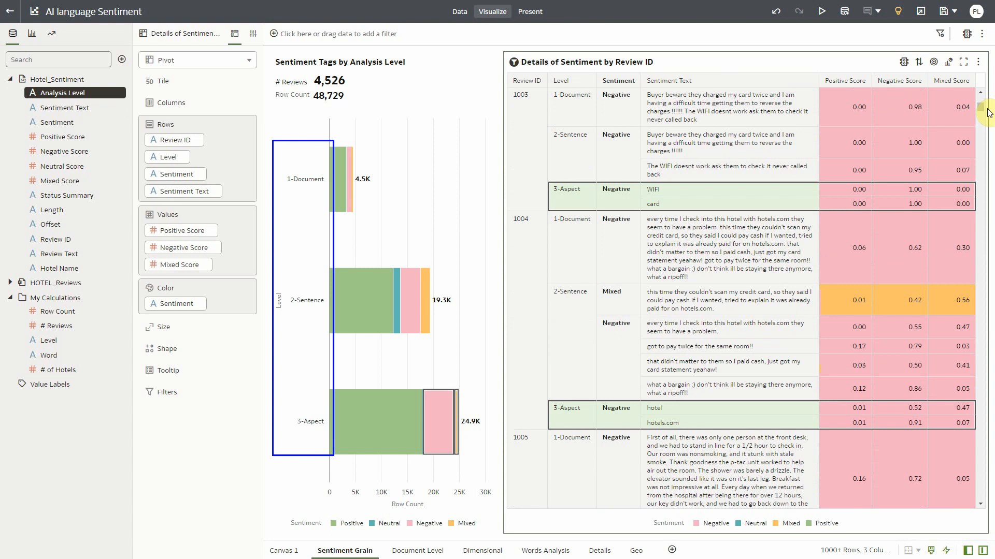
{"action": "mouse_move", "coordinate": [693, 61]}
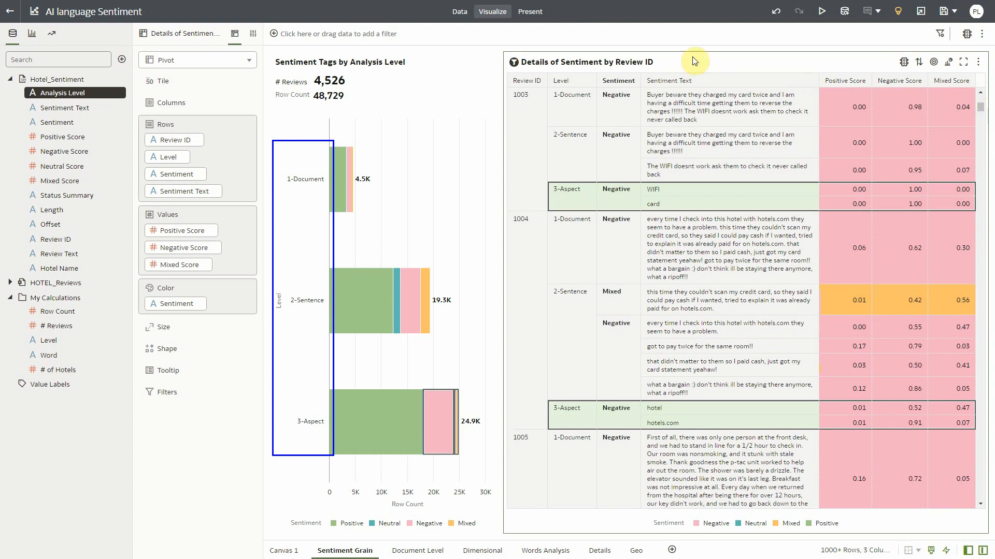
{"action": "left_click", "coordinate": [459, 11]}
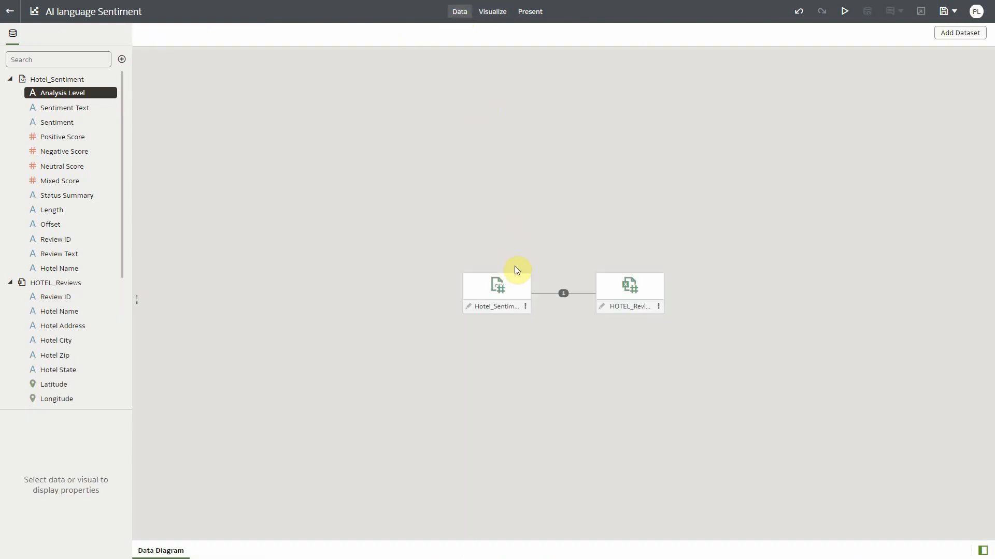
{"action": "mouse_move", "coordinate": [563, 294]}
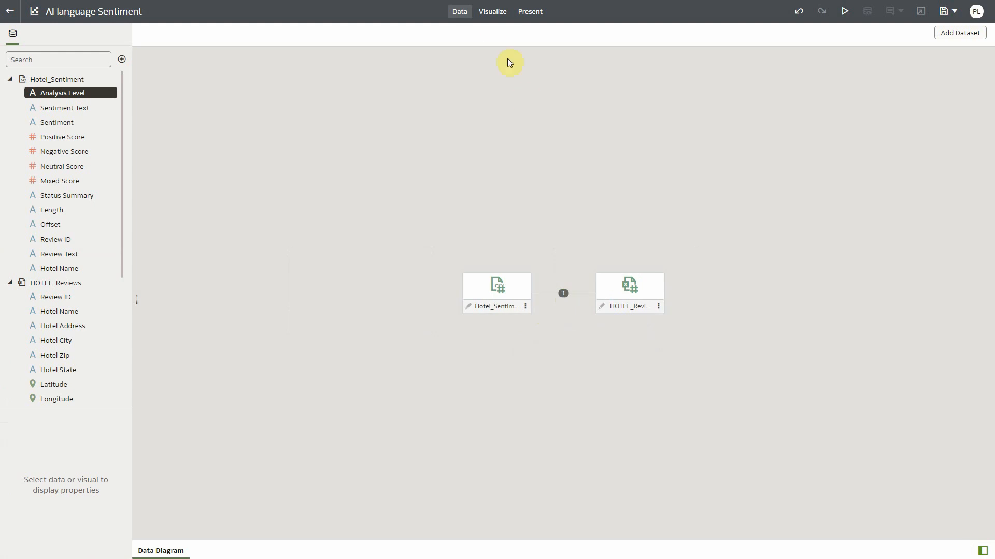
Step: Go back from the data view to the workbook's visualization canvases
{"action": "left_click", "coordinate": [492, 11]}
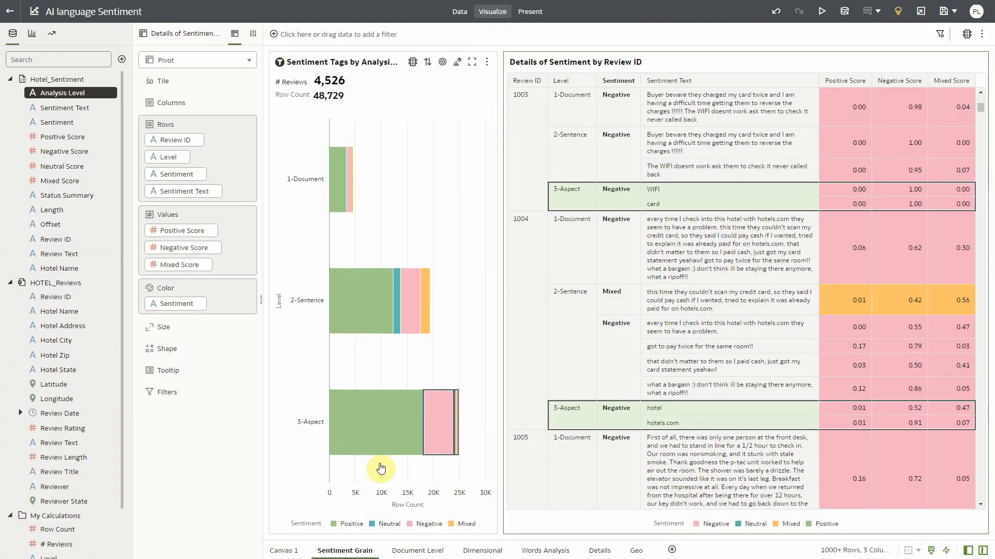
Step: Visit the Document Level canvas, then switch to the Dimensional canvas
{"action": "left_click", "coordinate": [413, 550]}
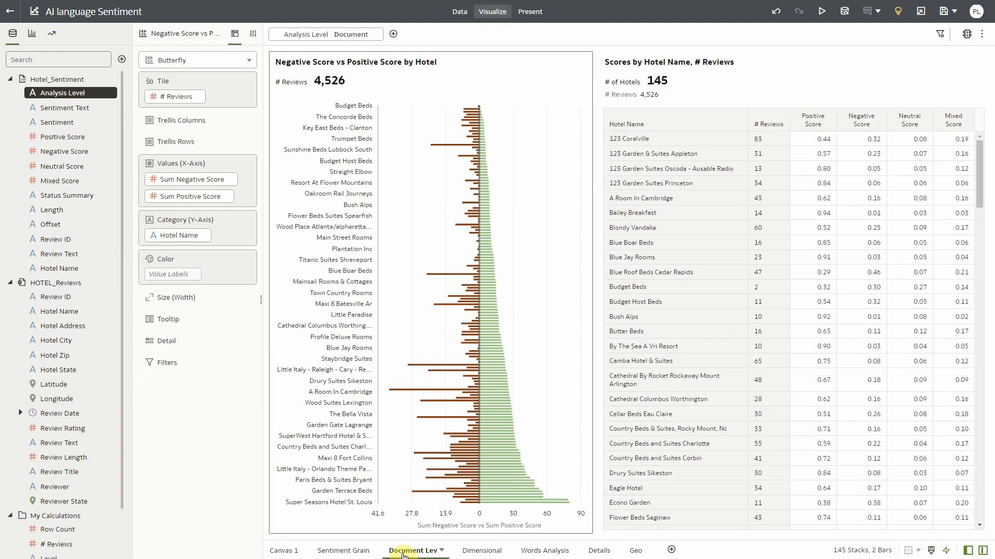
{"action": "mouse_move", "coordinate": [415, 169]}
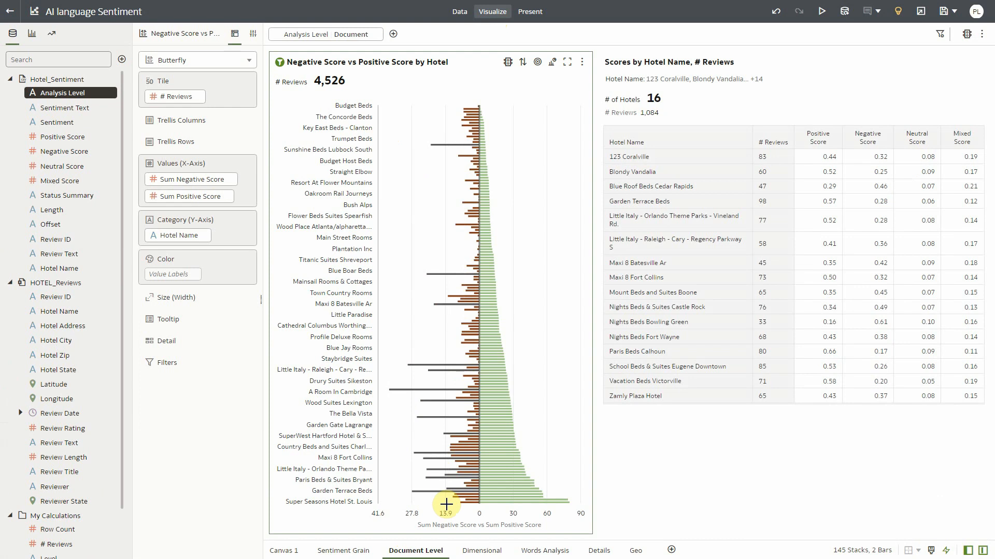
{"action": "left_click", "coordinate": [477, 551]}
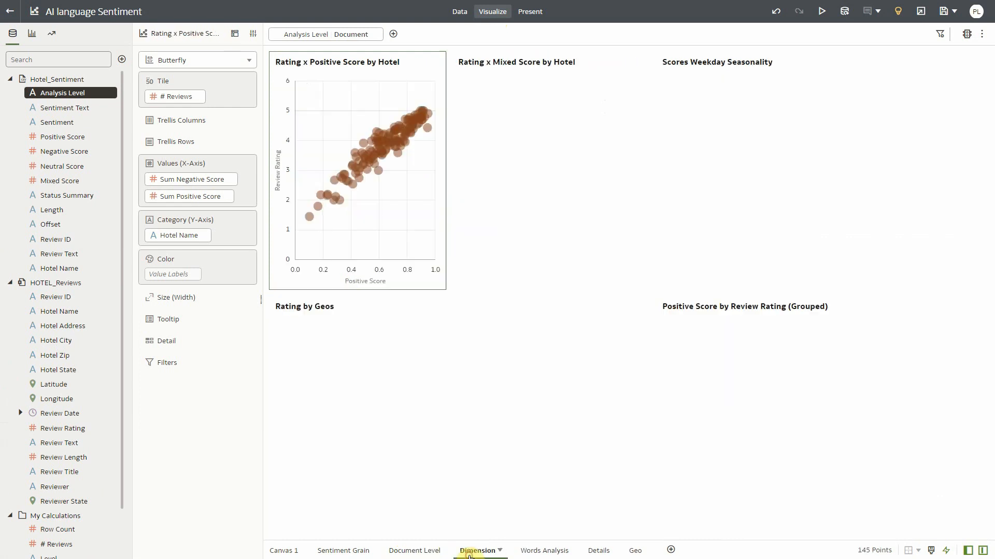
Step: Select the review rating versus positive score scatter plot on the Dimensional canvas
{"action": "left_click", "coordinate": [197, 60]}
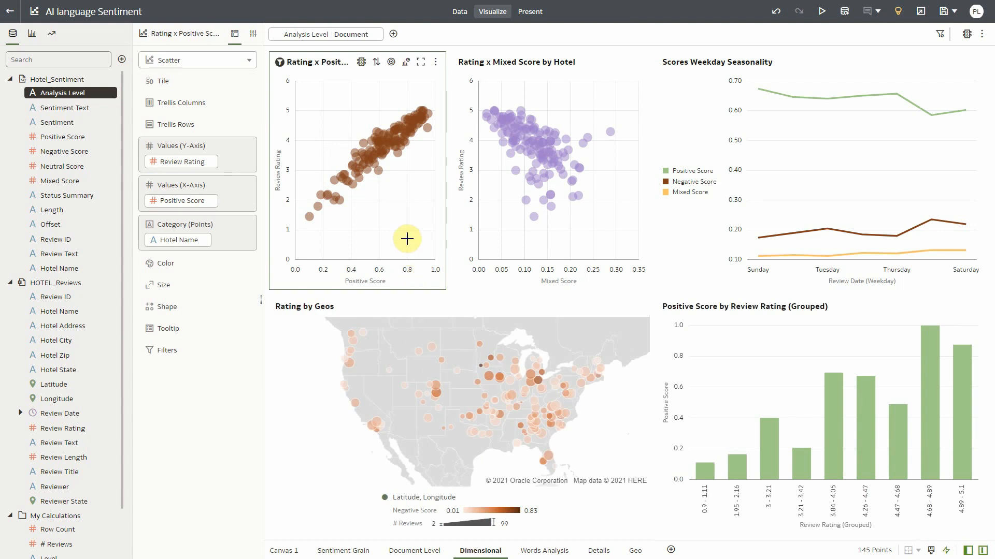
{"action": "mouse_move", "coordinate": [399, 160]}
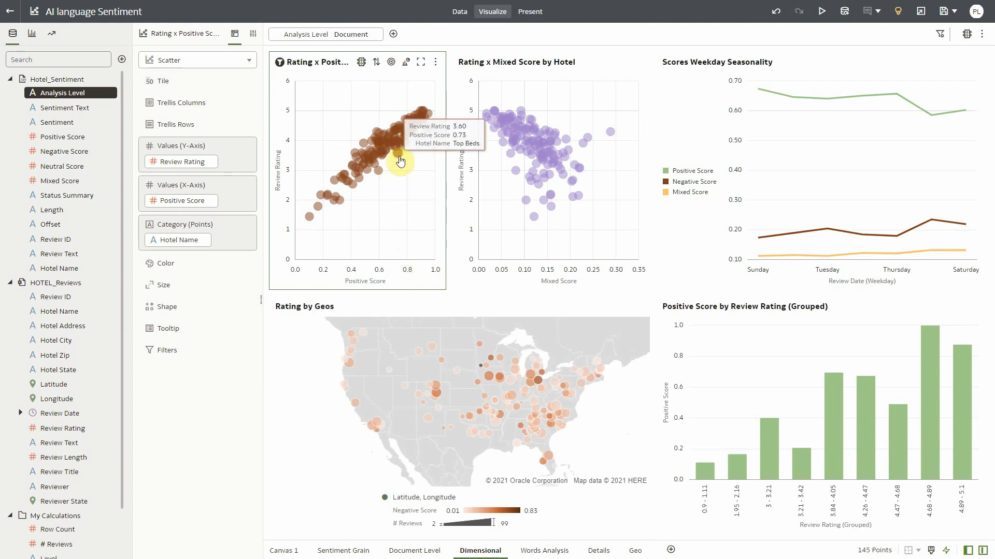
{"action": "mouse_move", "coordinate": [859, 163]}
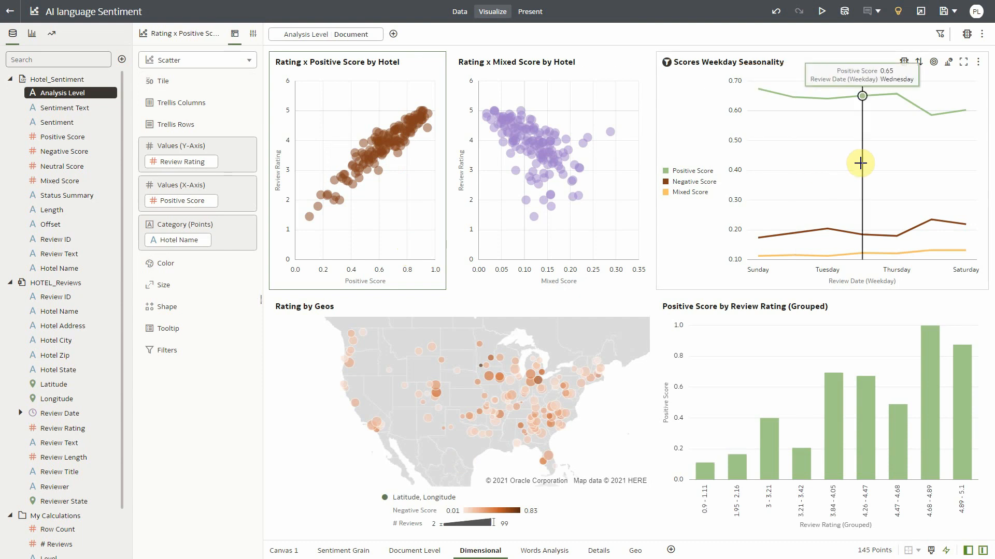
{"action": "mouse_move", "coordinate": [968, 160]}
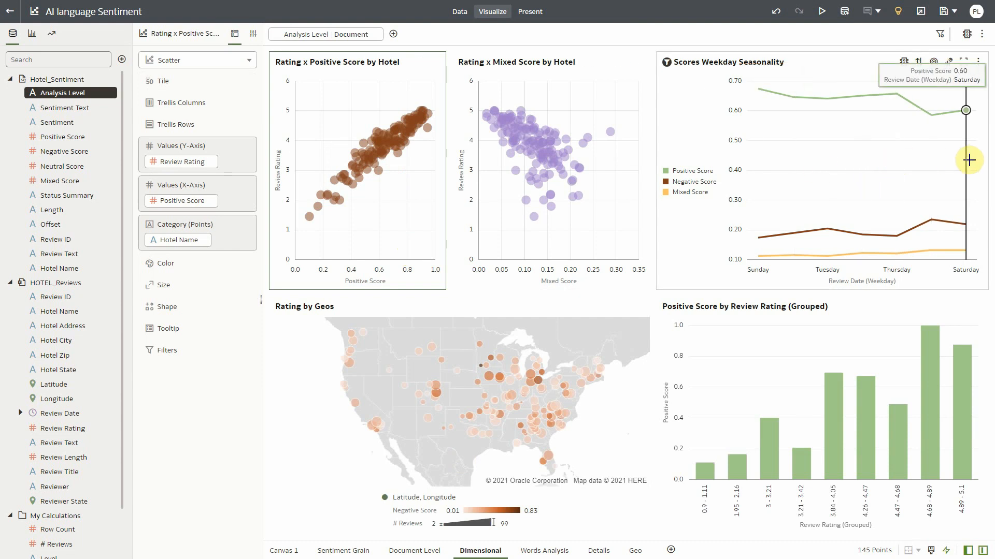
{"action": "mouse_move", "coordinate": [640, 409]}
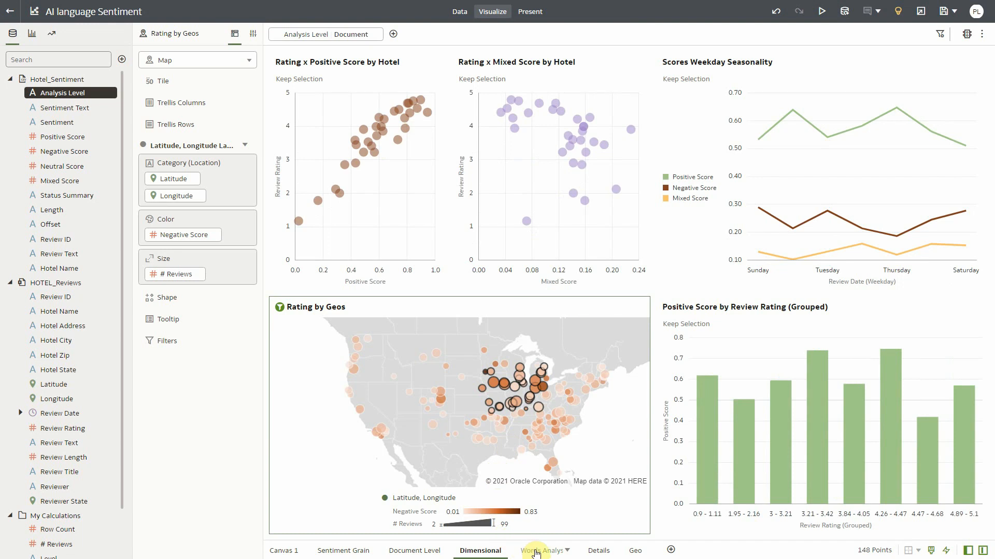
Step: Switch to the Words Analysis canvas showing aspect-level negative versus positive scores
{"action": "left_click", "coordinate": [539, 550]}
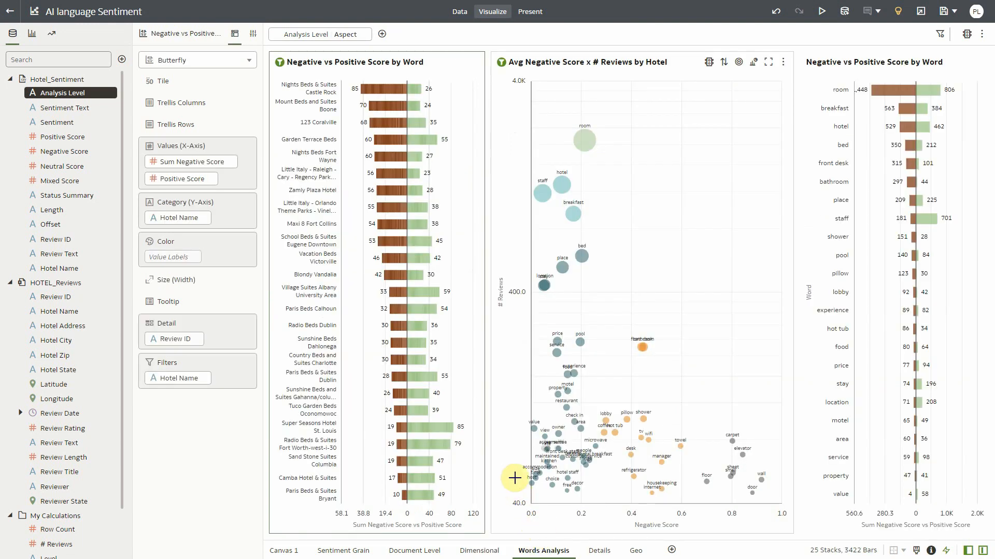
{"action": "mouse_move", "coordinate": [598, 292]}
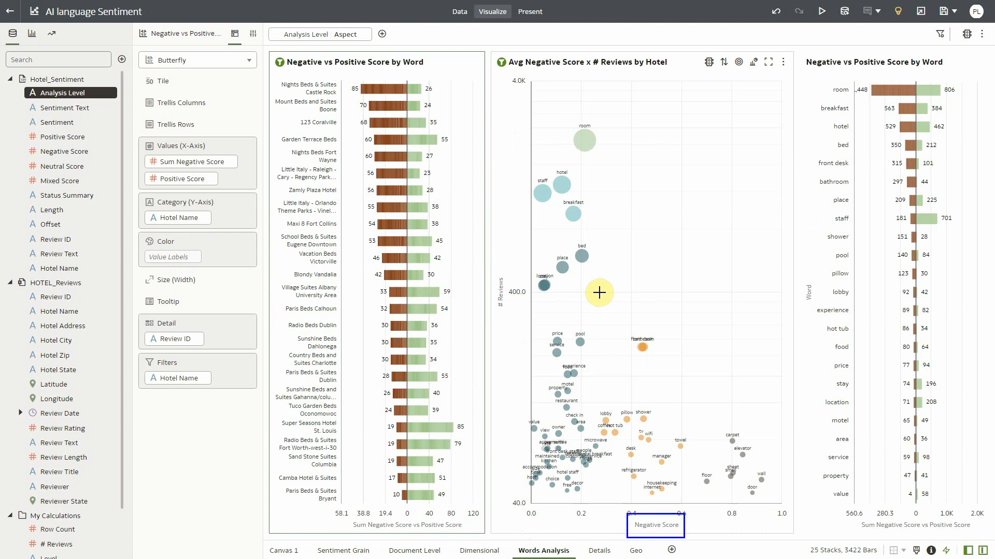
{"action": "mouse_move", "coordinate": [569, 216]}
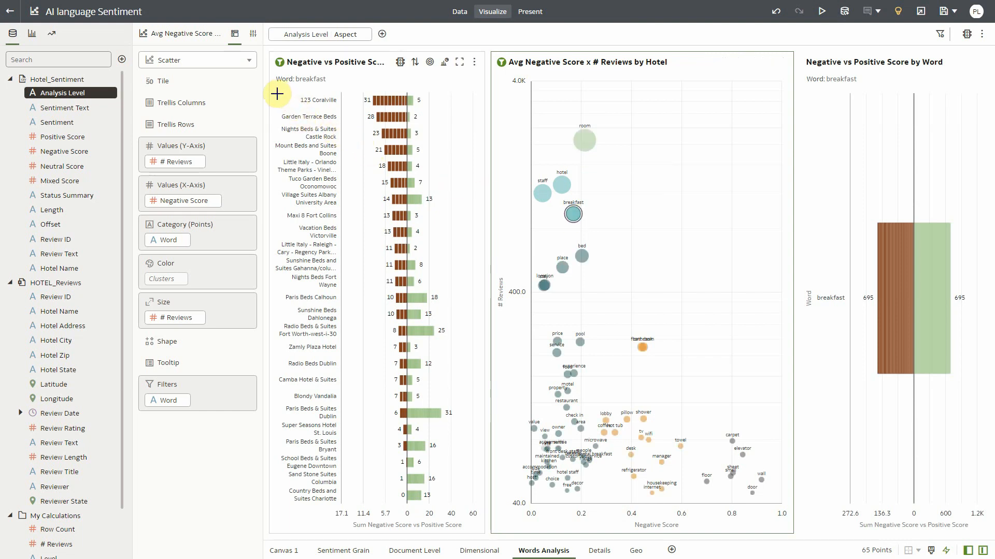
Step: Select the hotel butterfly chart filtered to the word breakfast
{"action": "left_click", "coordinate": [197, 59]}
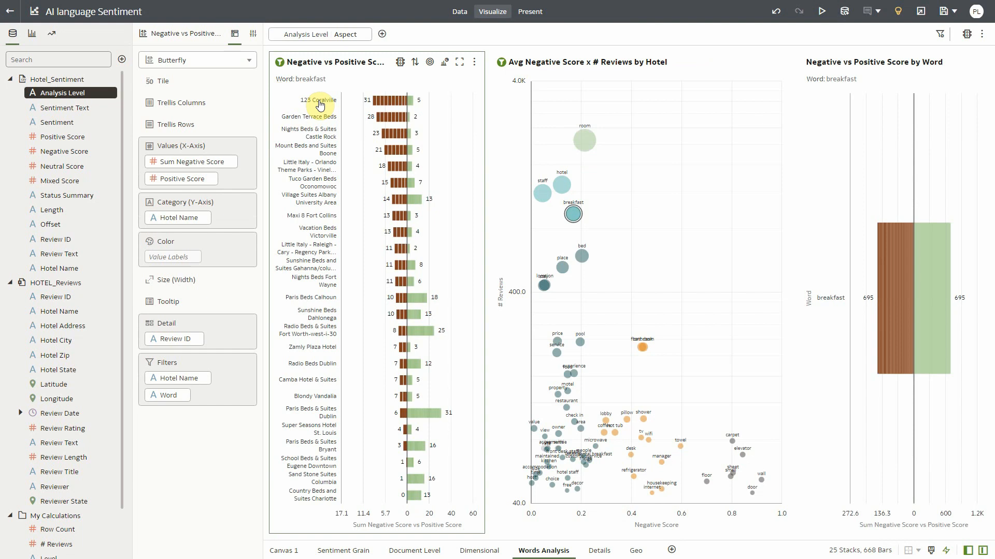
{"action": "mouse_move", "coordinate": [320, 124]}
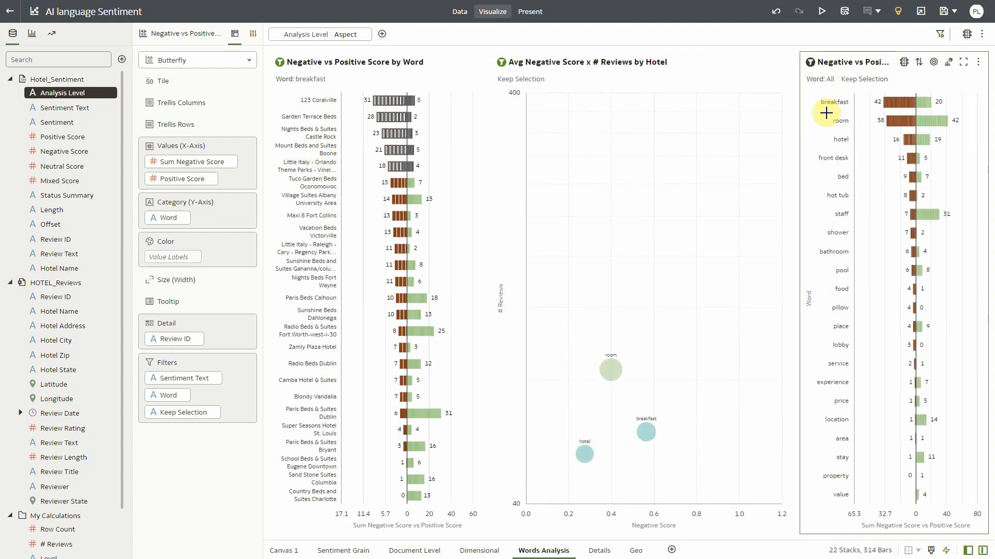
{"action": "mouse_move", "coordinate": [839, 218]}
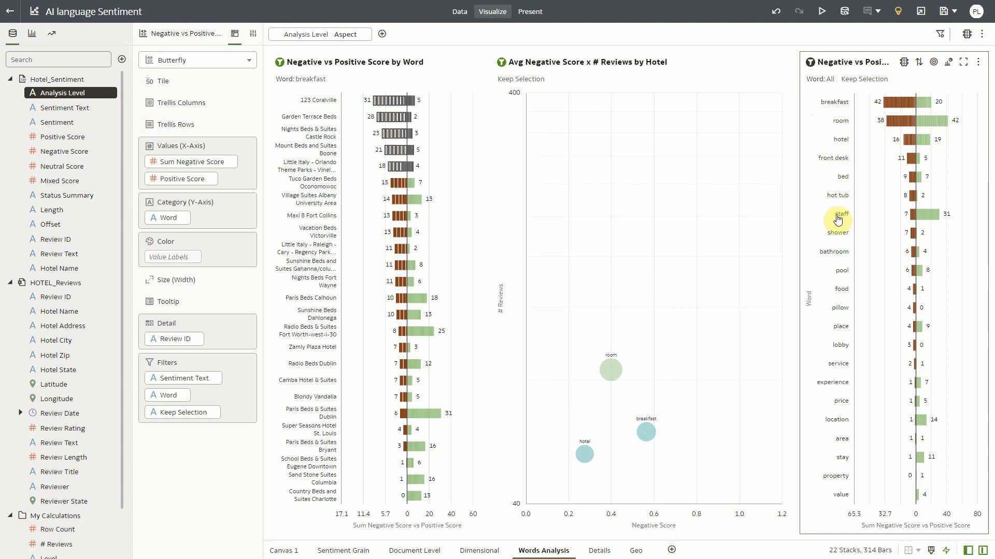
{"action": "mouse_move", "coordinate": [841, 239]}
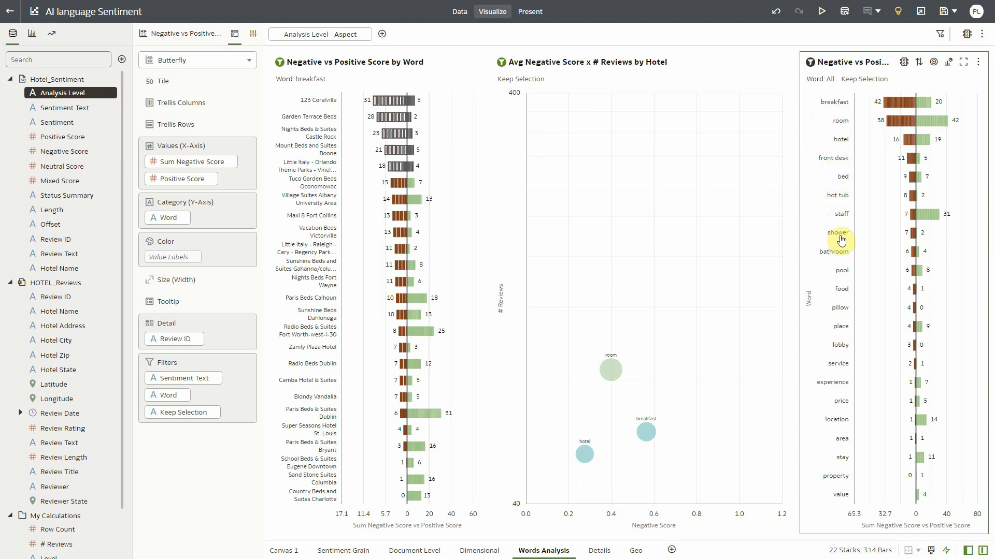
Step: Bring up the actions menu for the shower bar in the word chart
{"action": "right_click", "coordinate": [841, 232]}
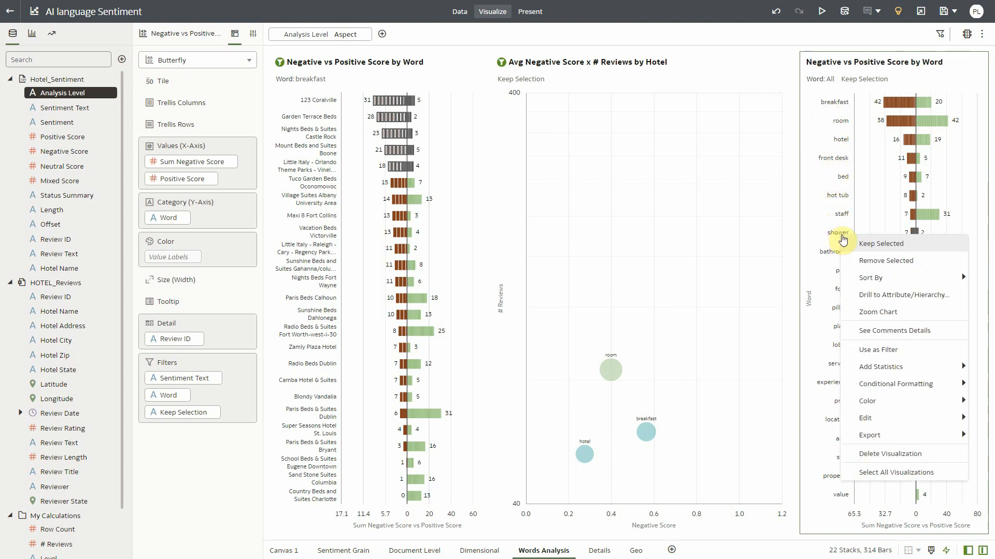
{"action": "mouse_move", "coordinate": [862, 331]}
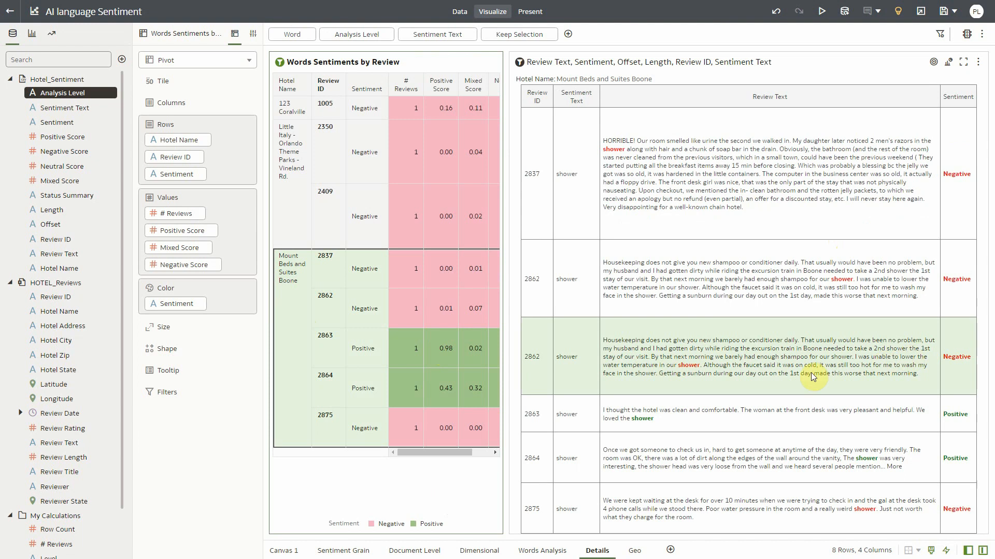
{"action": "mouse_move", "coordinate": [696, 371]}
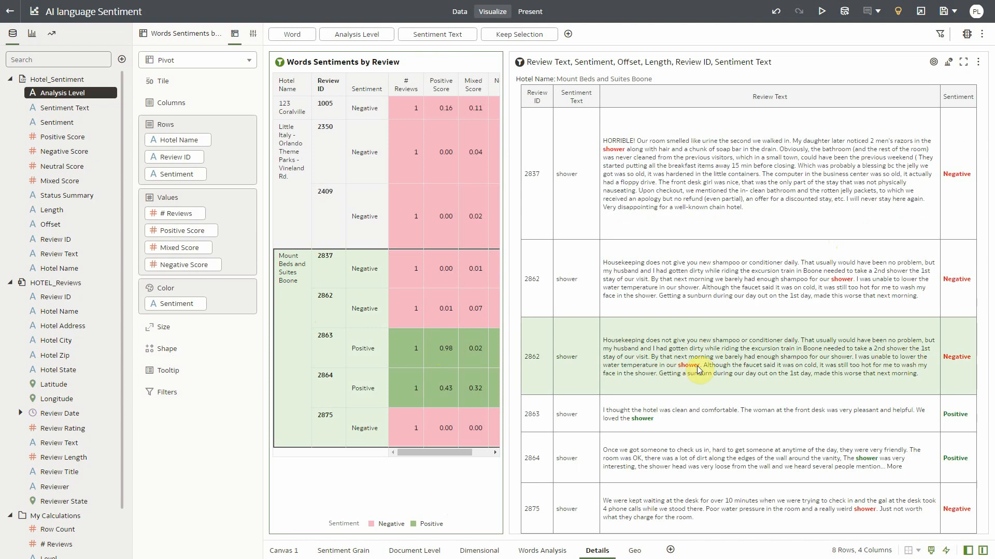